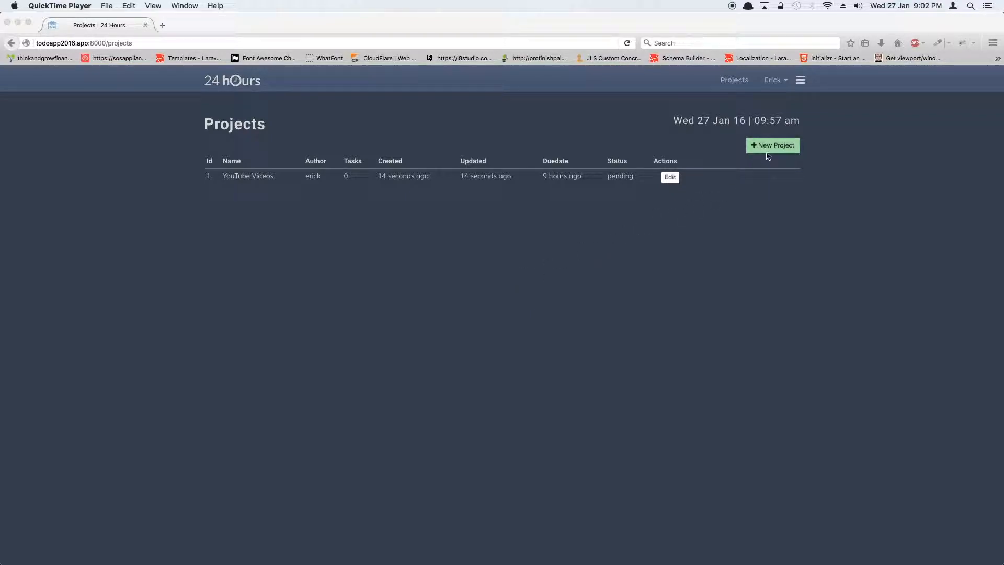
- Bring up the YouTube Videos edit form with Firebug watching network requests
left_click(773, 145)
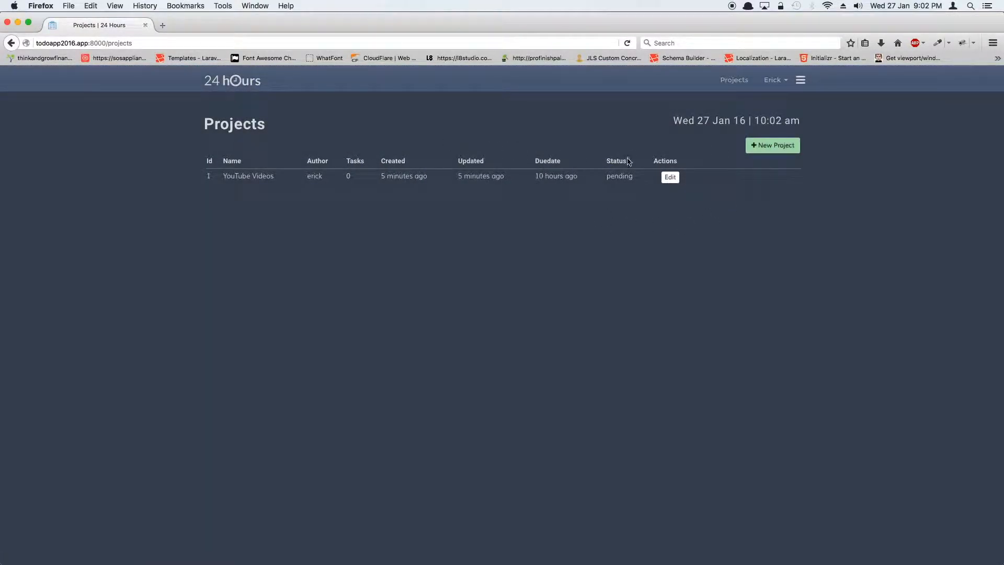
left_click(772, 145)
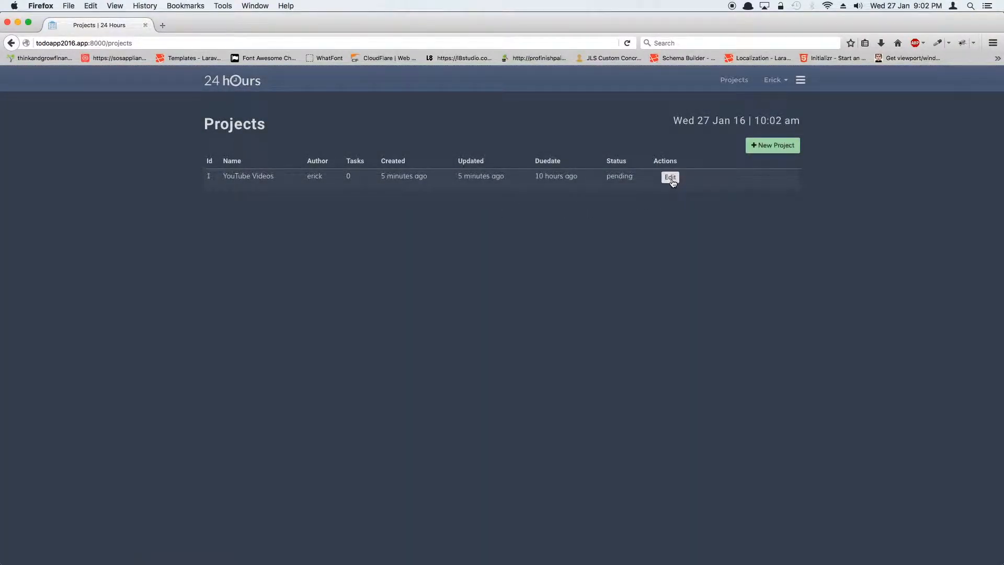
left_click(670, 177)
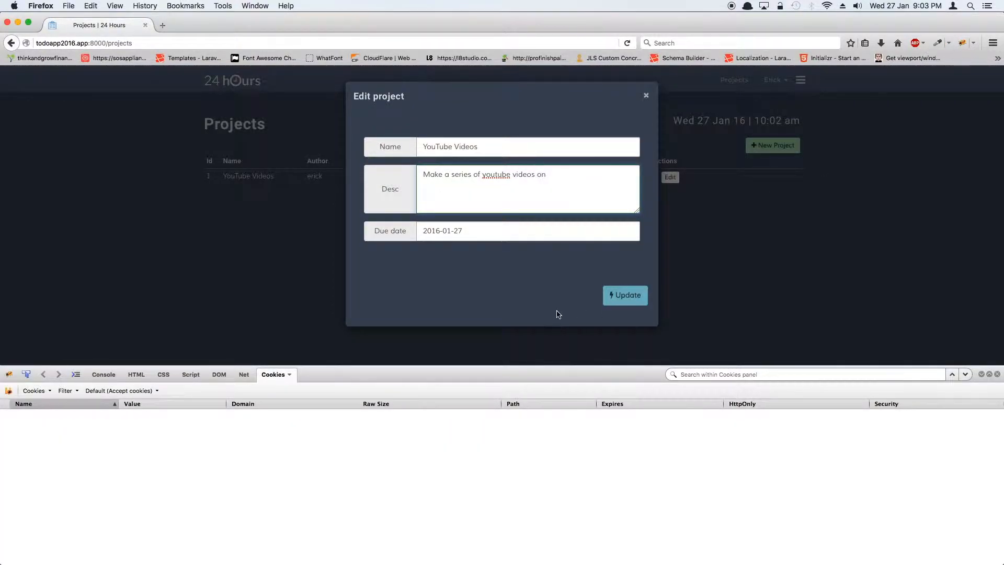
left_click(243, 374)
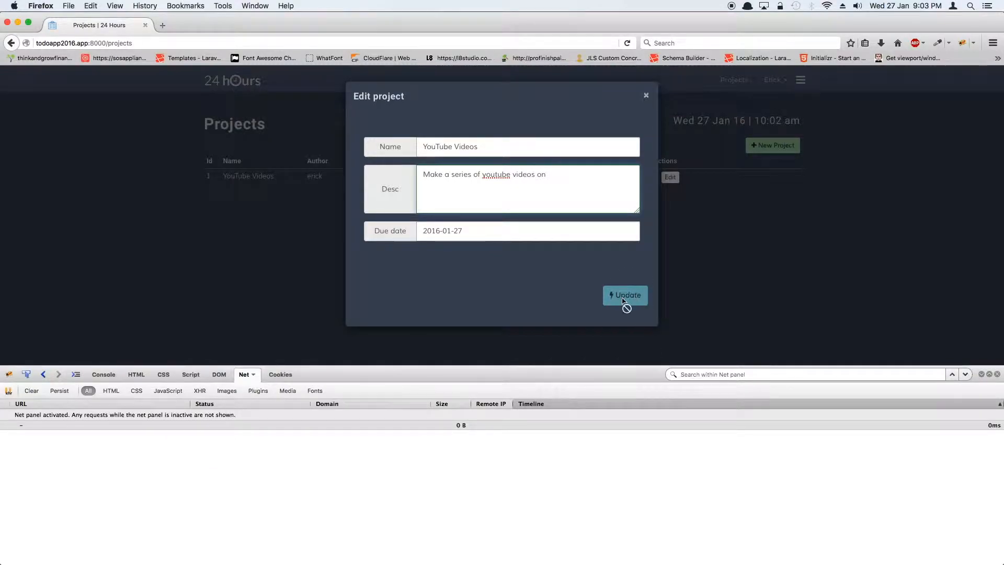
- Submit the edit form with Update and reload the projects page
left_click(625, 295)
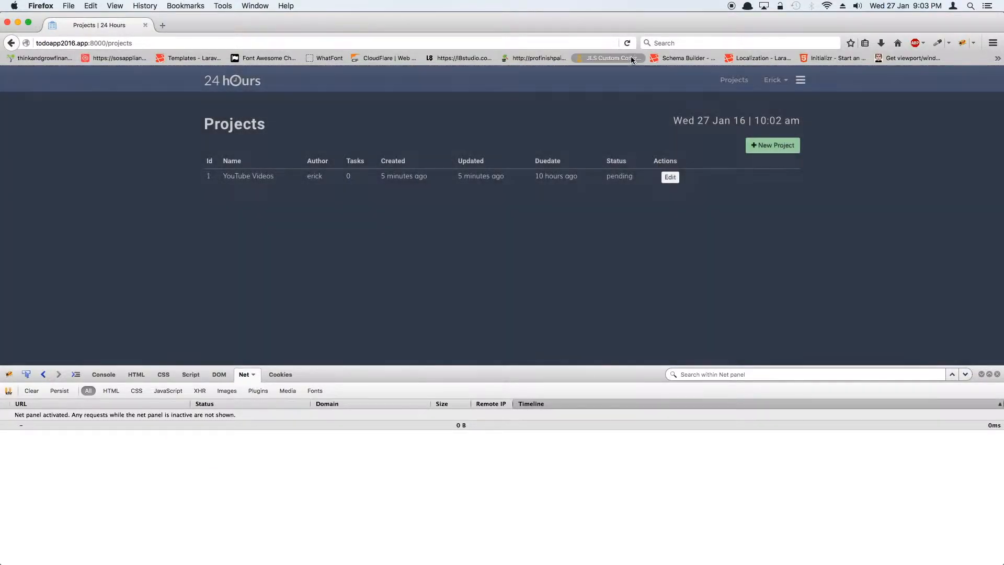
left_click(627, 43)
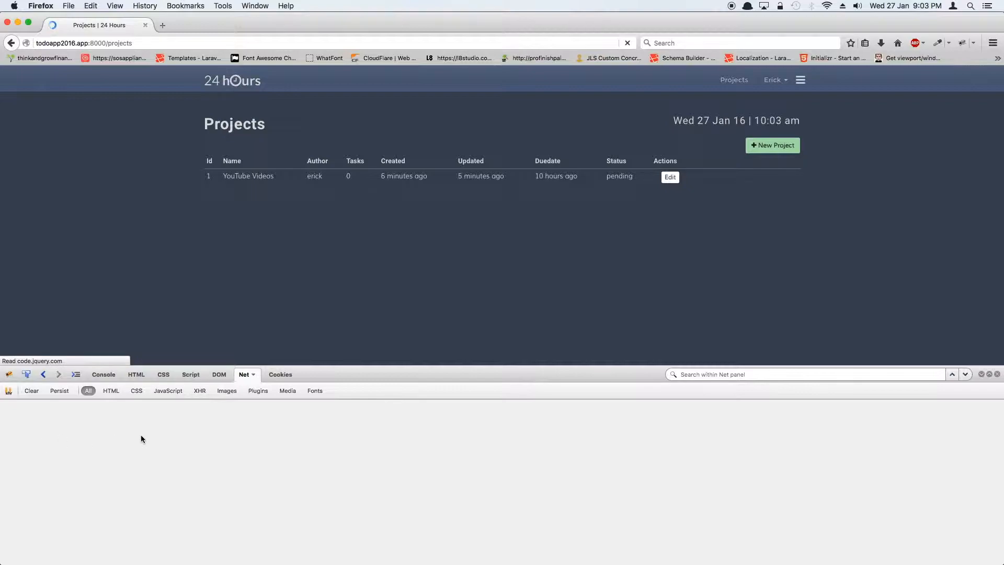
left_click(627, 43)
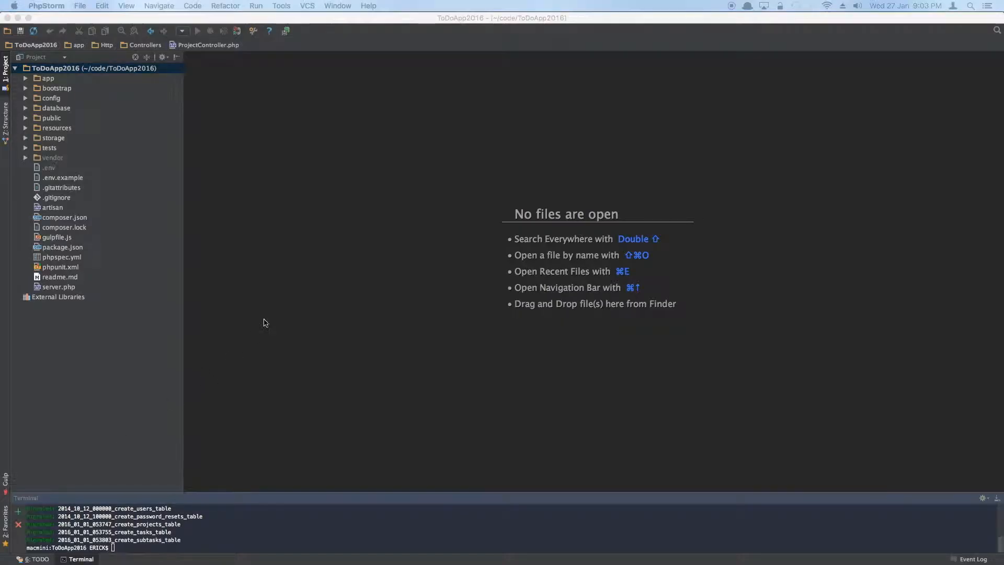
mouse_move(298, 175)
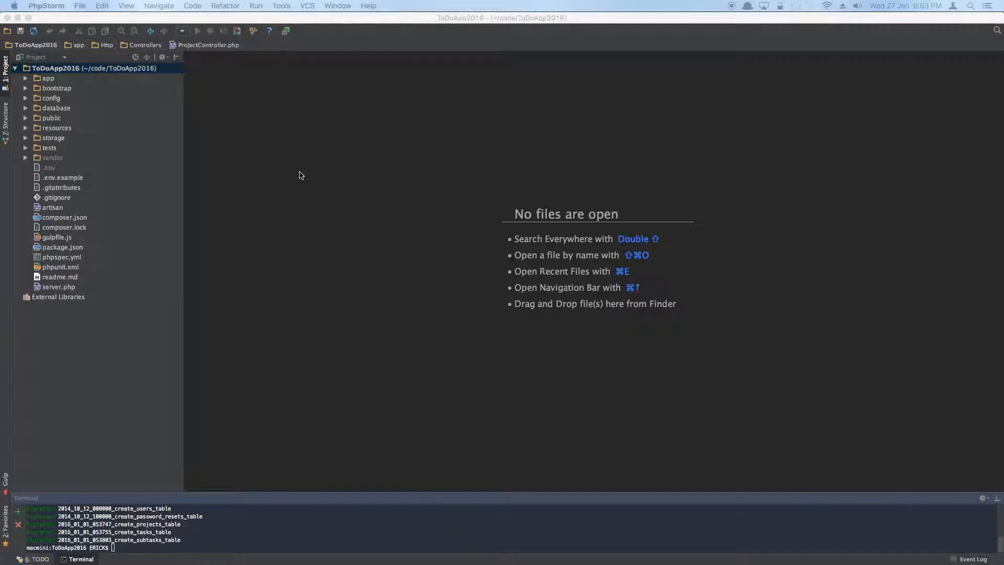
mouse_move(414, 139)
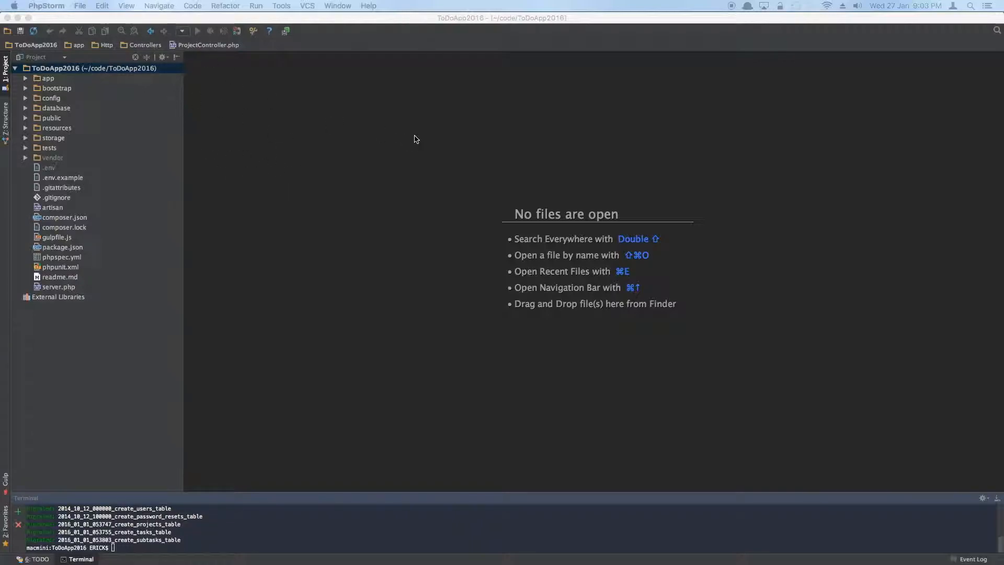
mouse_move(364, 157)
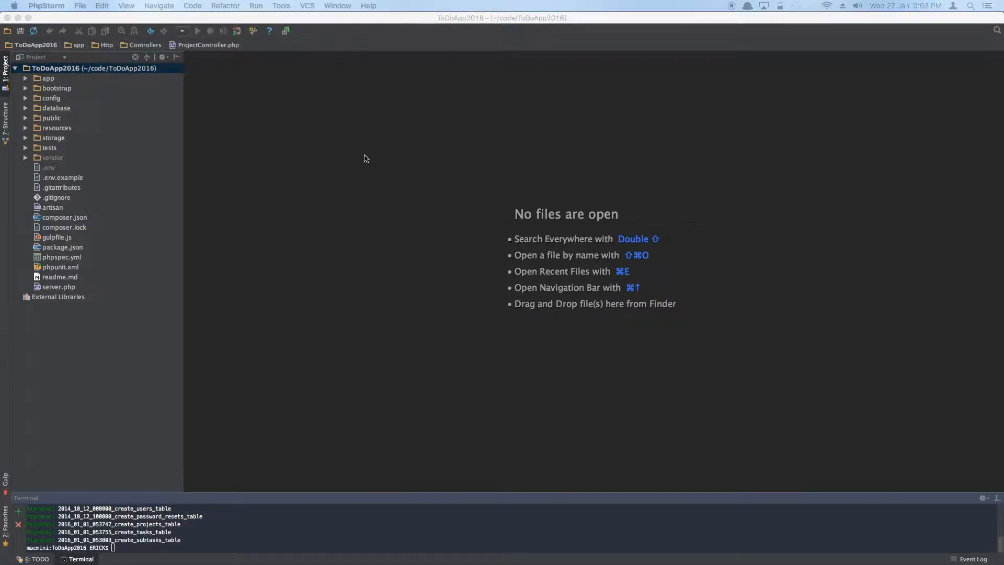
- Locate ProjectController.php via Search Everywhere for 'projectcontro' and show its empty update method
key("shift shift")
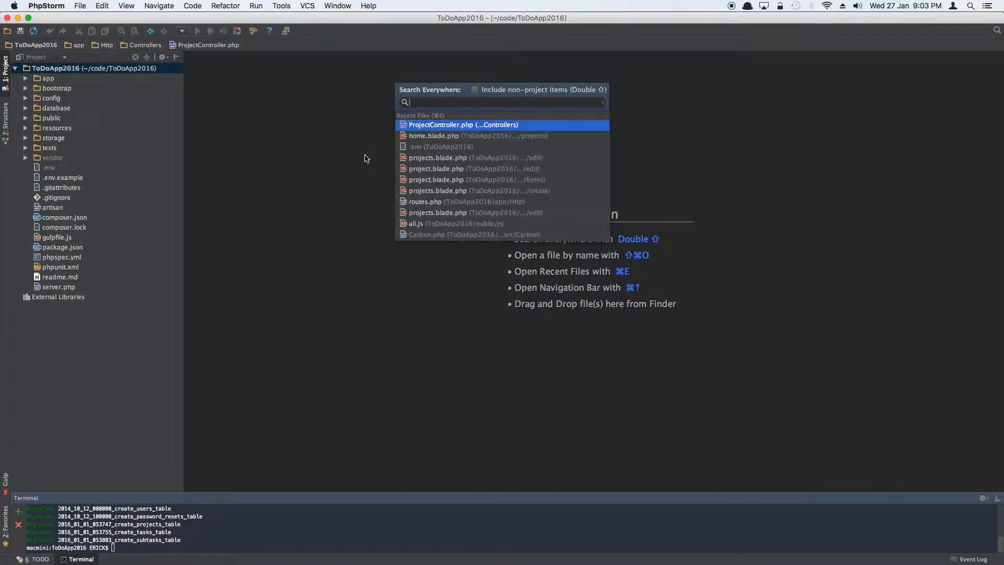
type("projectcontro")
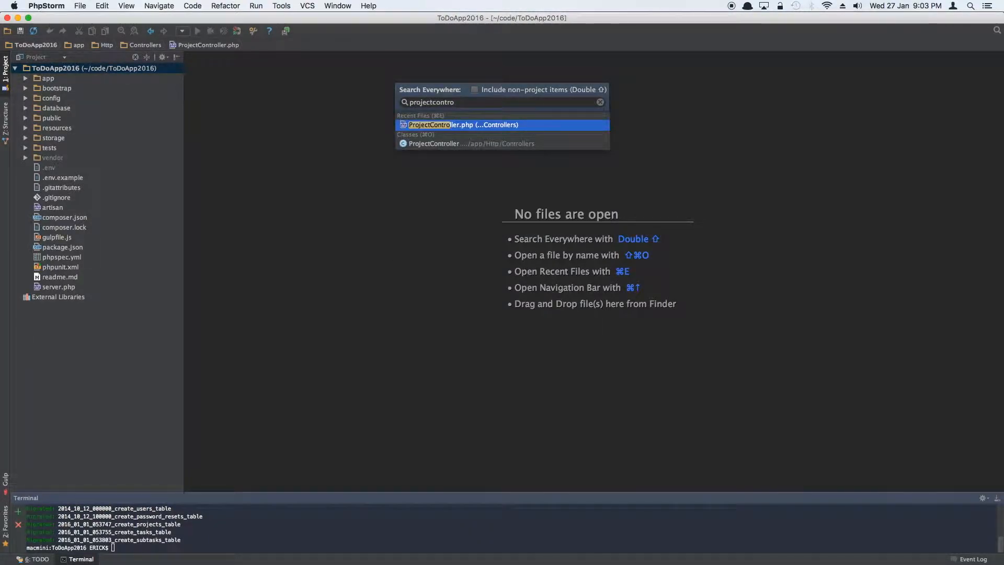
left_click(463, 124)
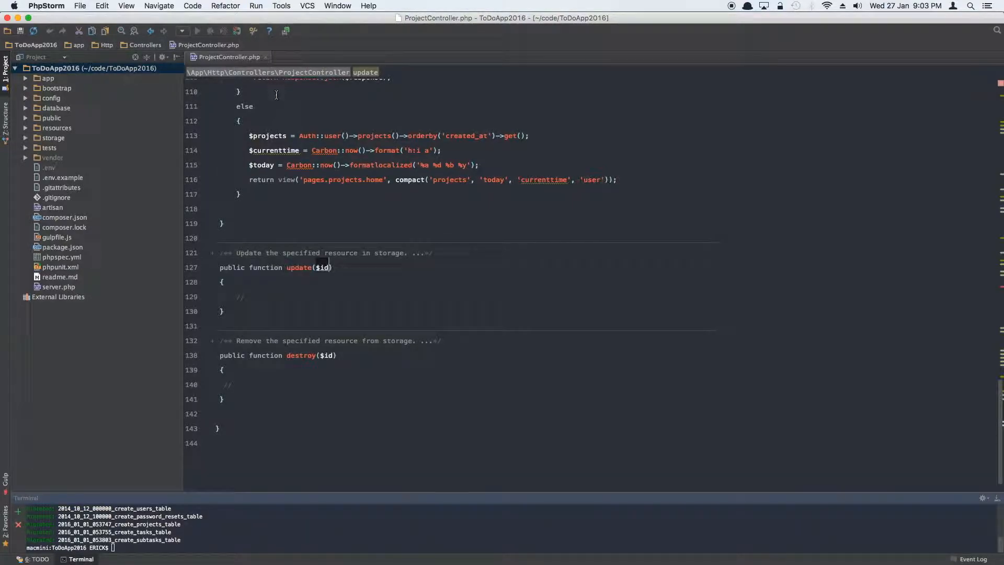
mouse_move(286, 190)
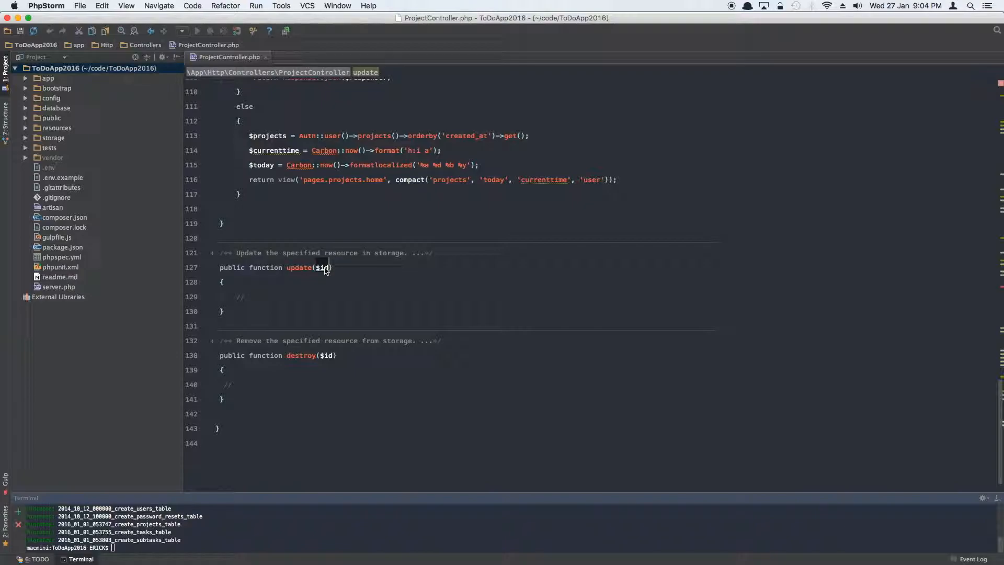
- Change update's signature to update(Project $project, ProjectRequest $request)
type("P")
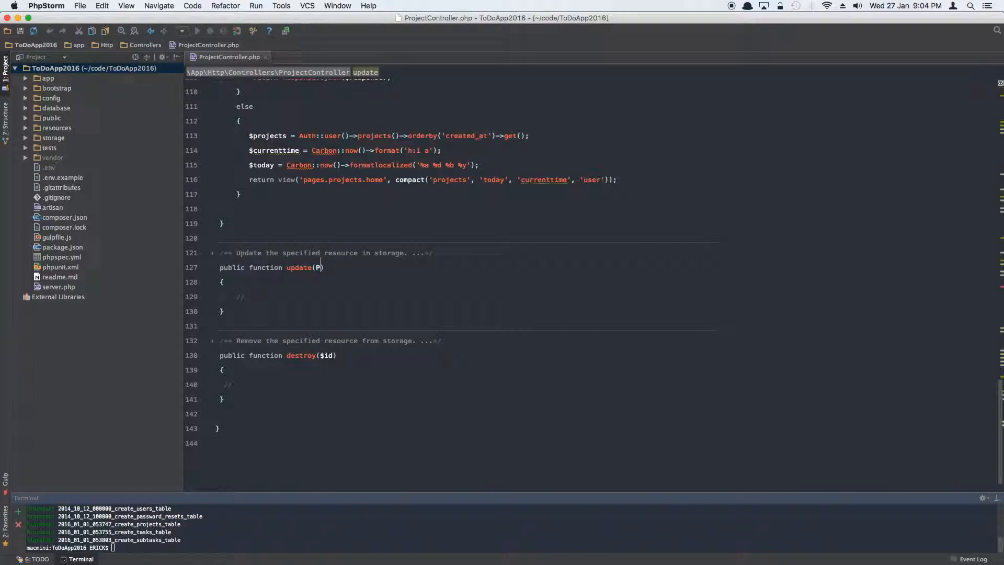
type("roject $project,")
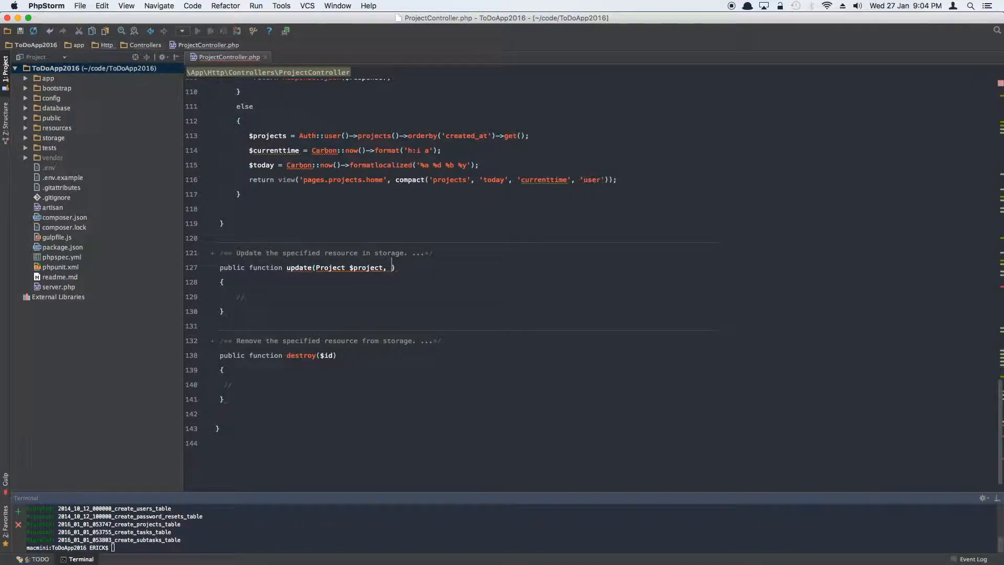
type("Req")
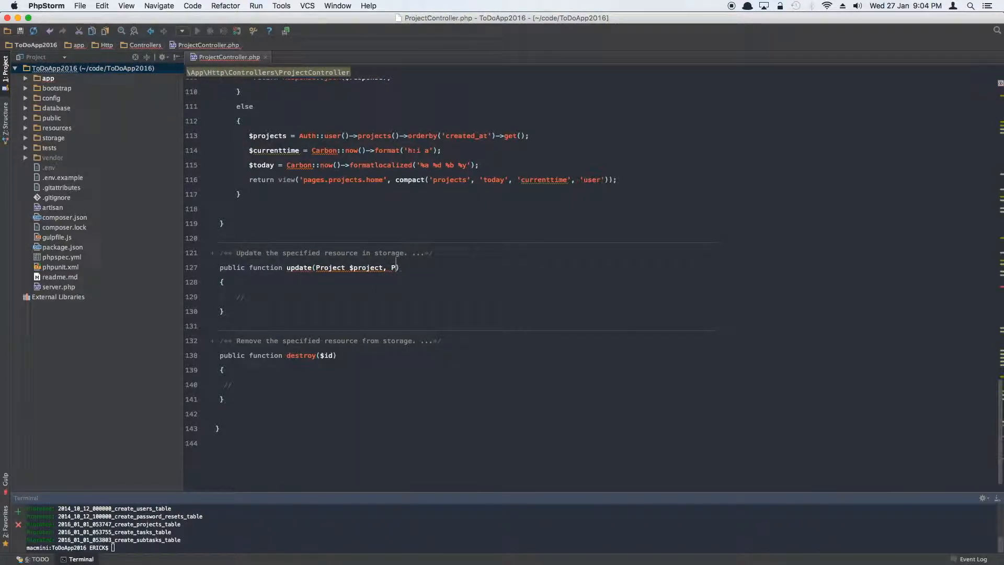
type("rojectRequest")
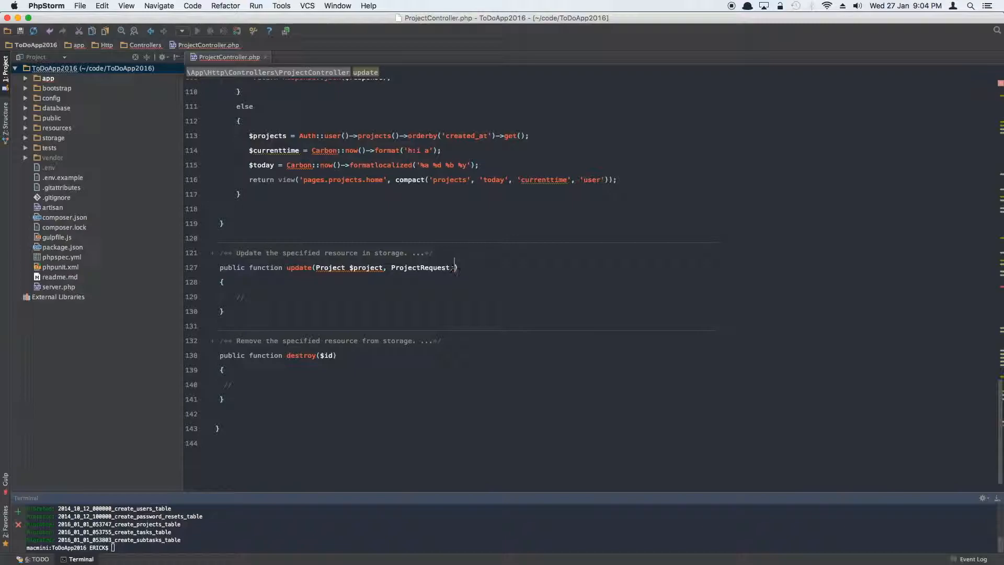
type("$request")
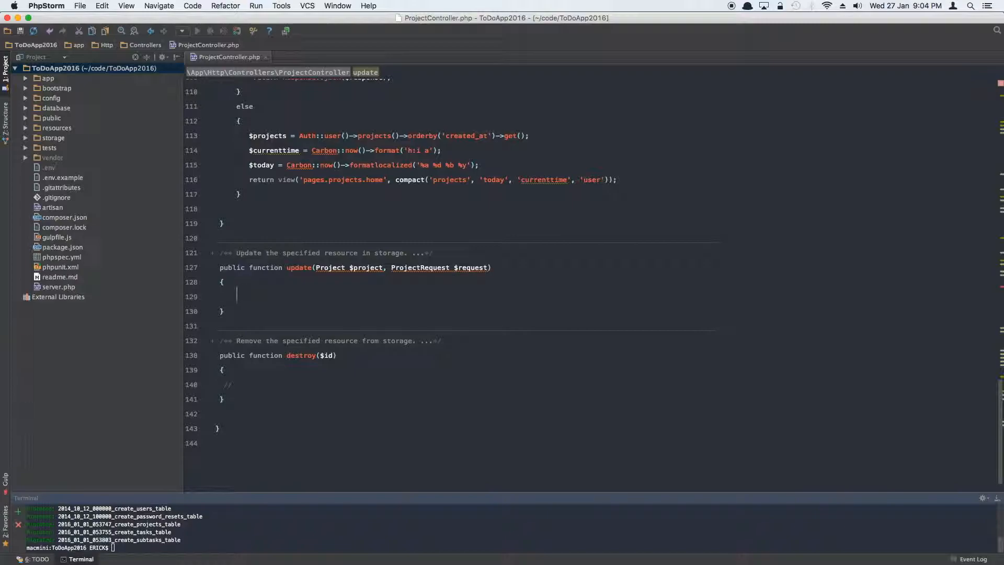
- Start an if($request->ajax()) { } else block inside update
type("if")
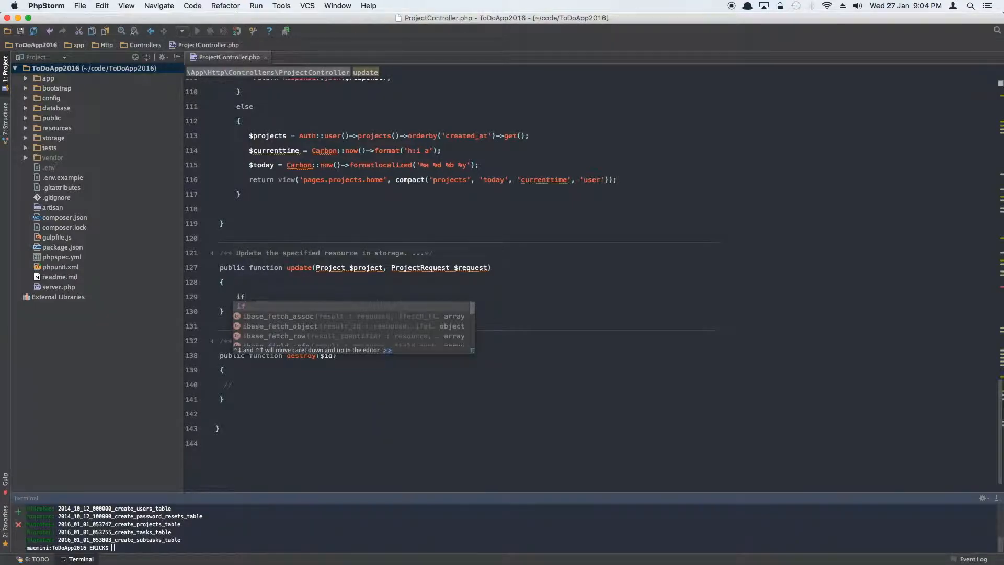
type("($request")
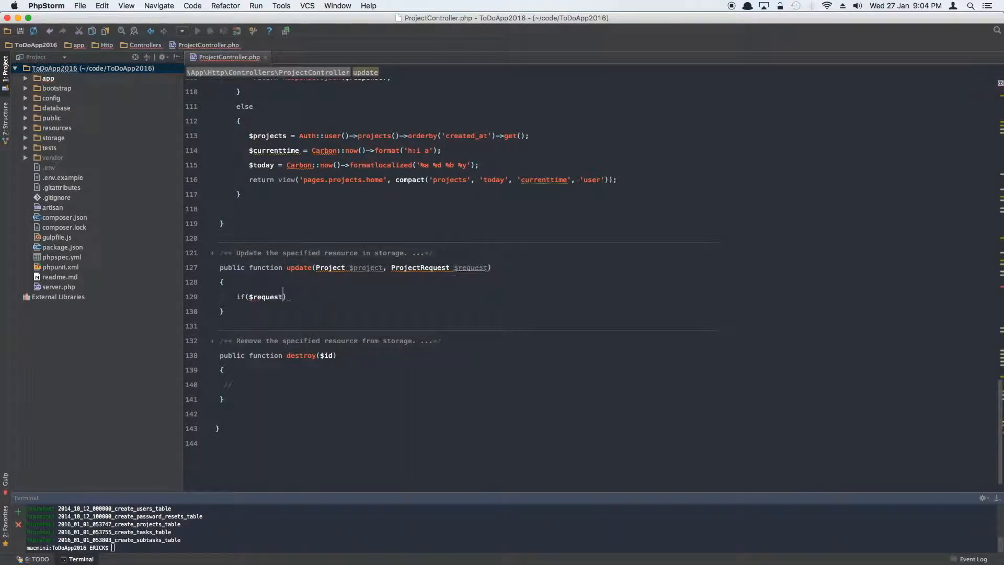
type("->ajax(")
type("{")
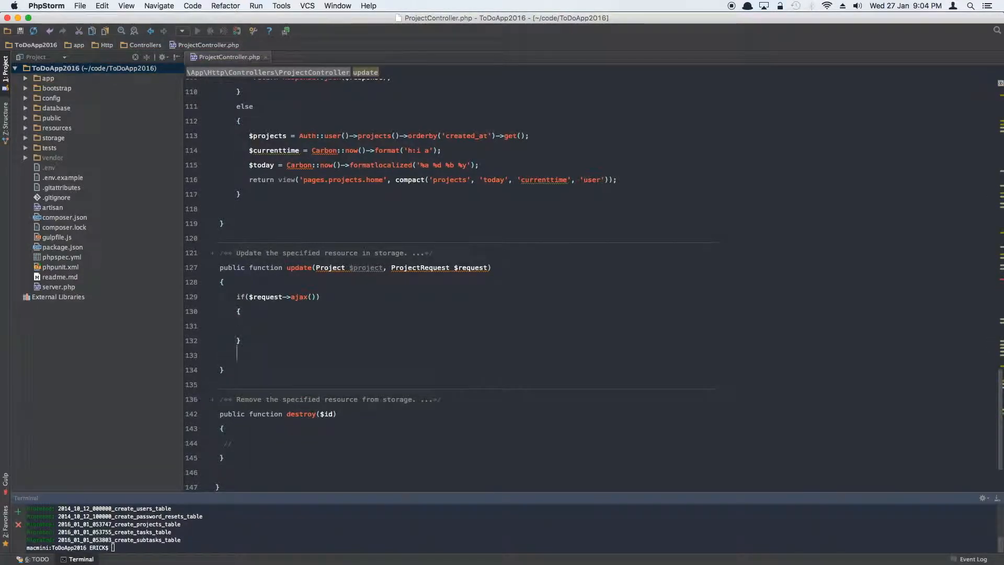
type("else")
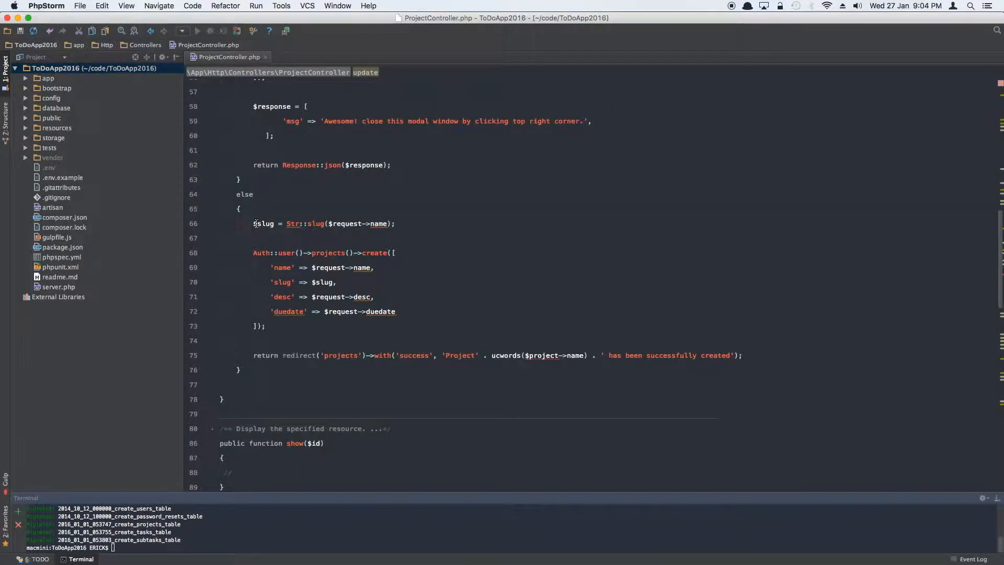
- Make the else branch call $project->update and flash 'has been successfully updated'
left_click_drag(253, 224, 742, 356)
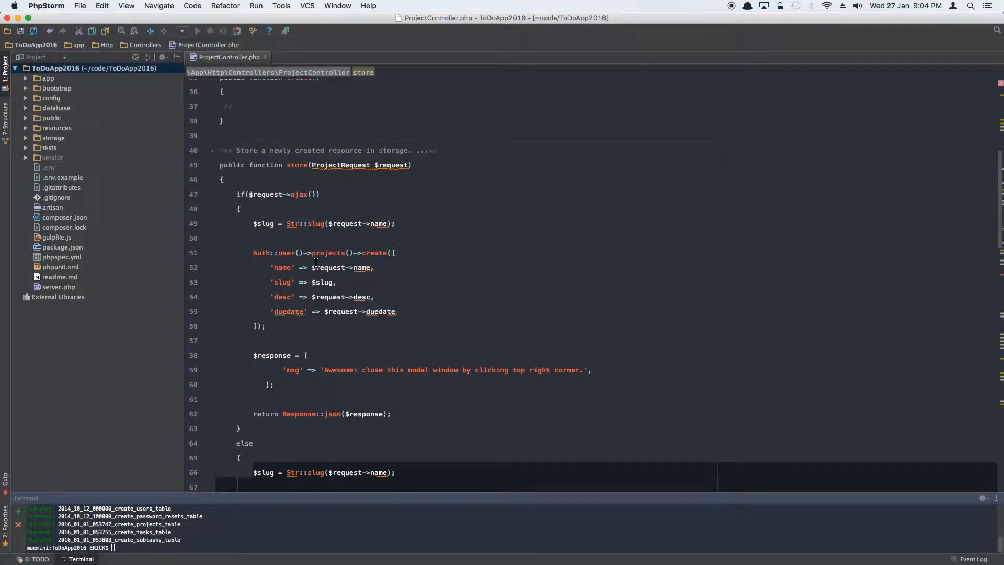
scroll("down", 3)
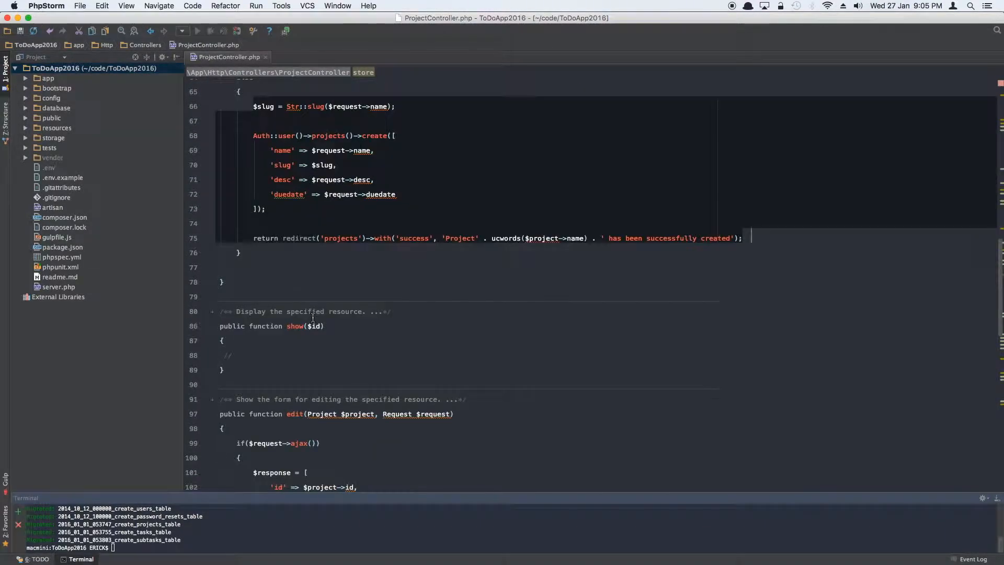
scroll("down", 3)
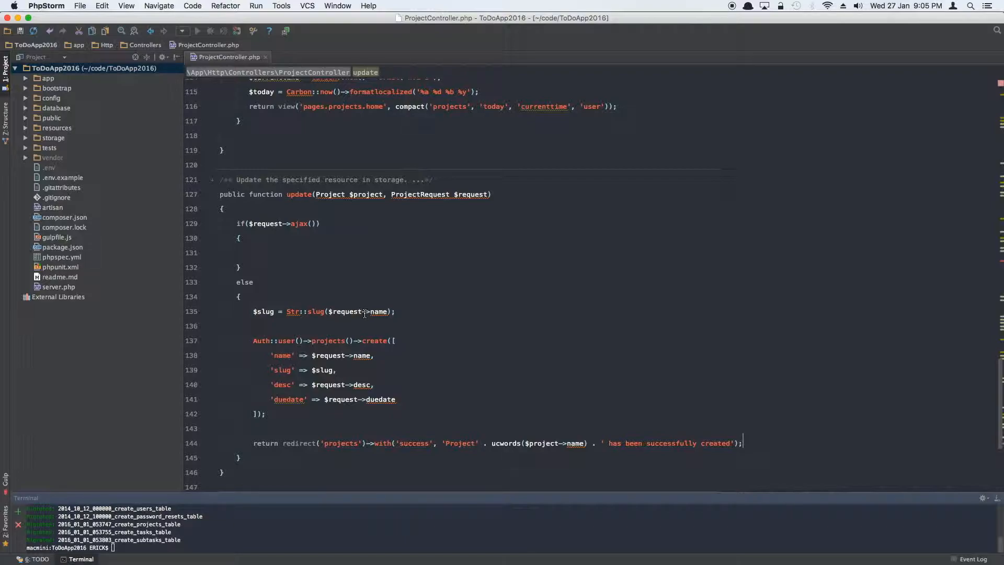
mouse_move(378, 311)
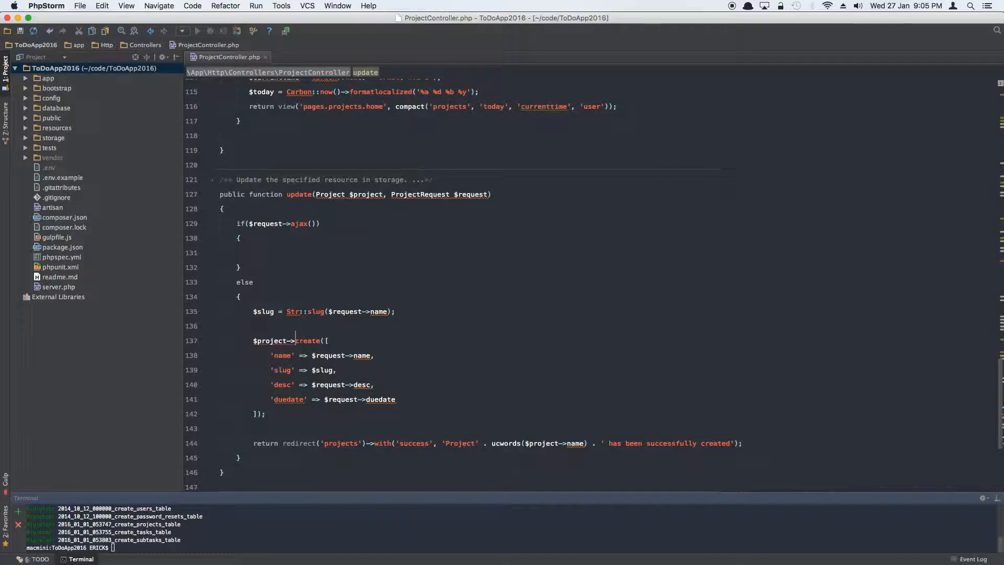
type("update")
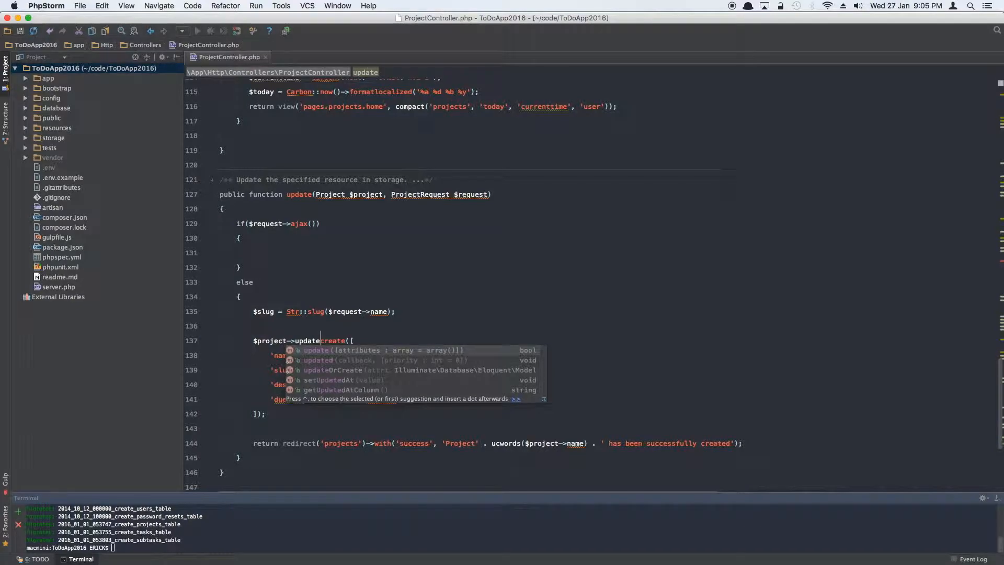
key("Escape")
type("u")
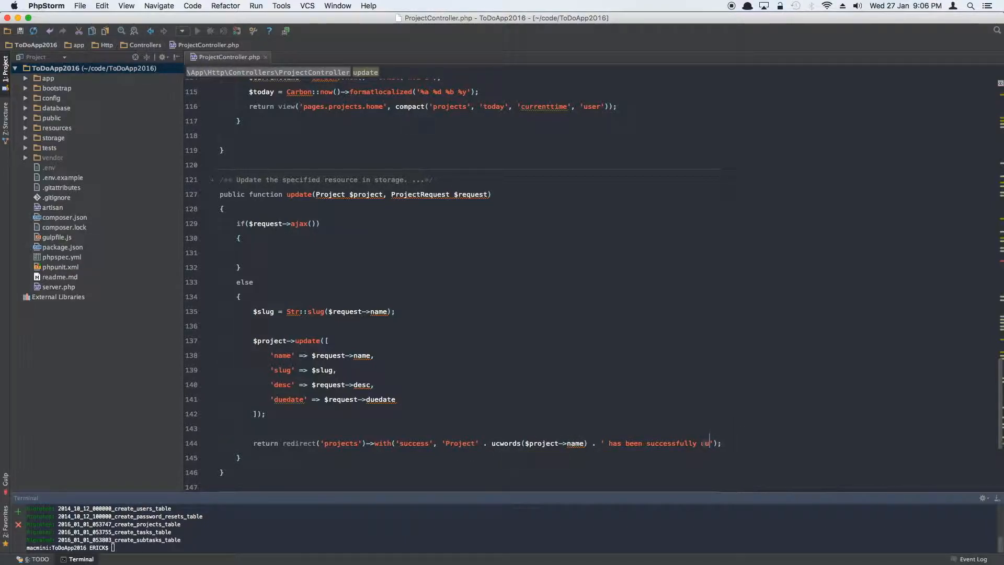
type("dated")
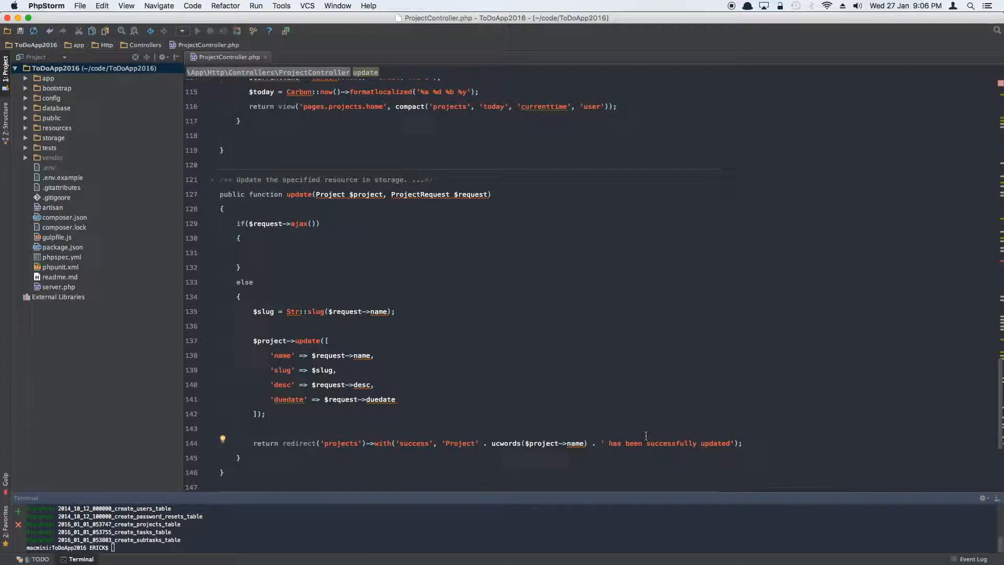
mouse_move(381, 398)
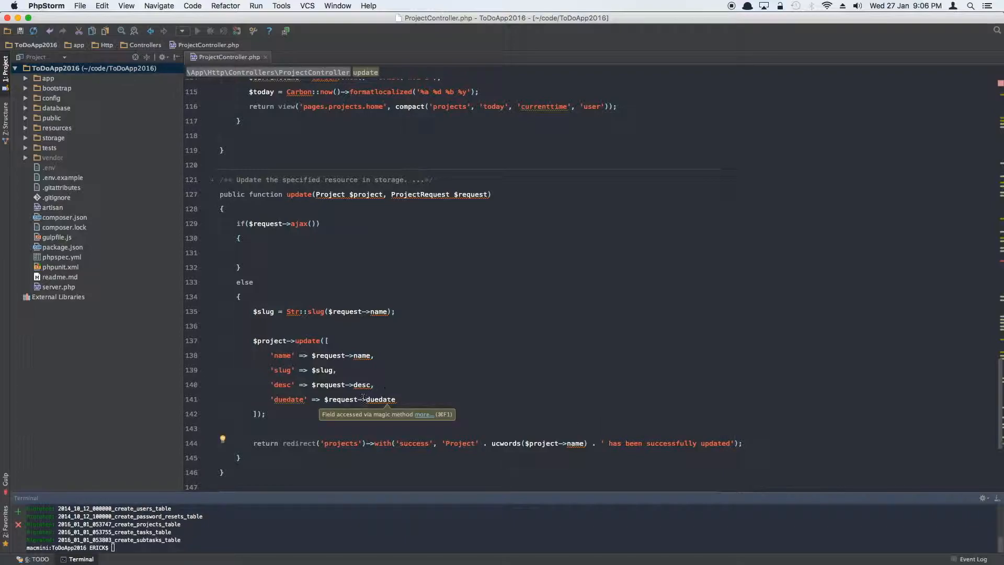
mouse_move(341, 300)
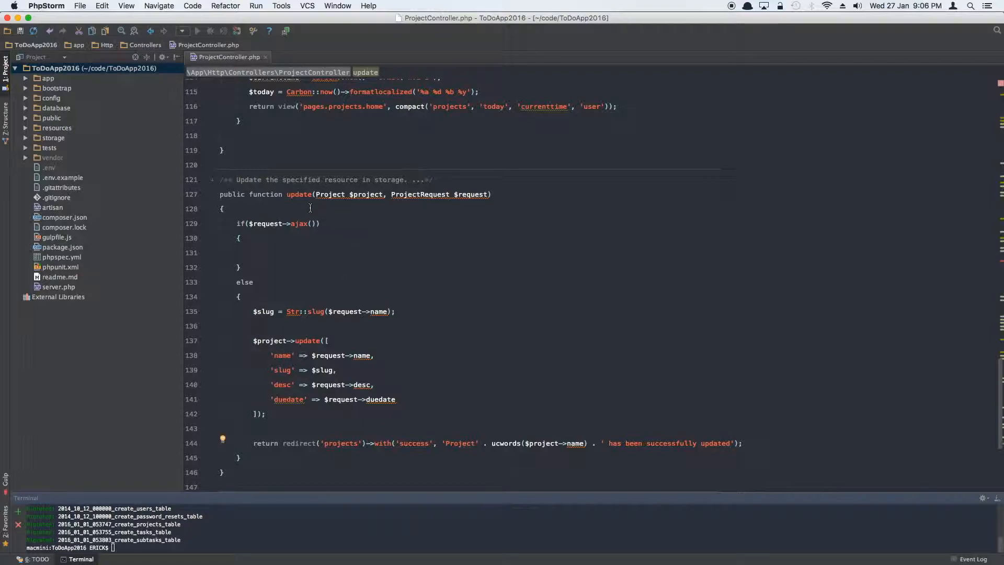
- Copy store's ajax block into update and swap the create call for $project->update
left_click(268, 239)
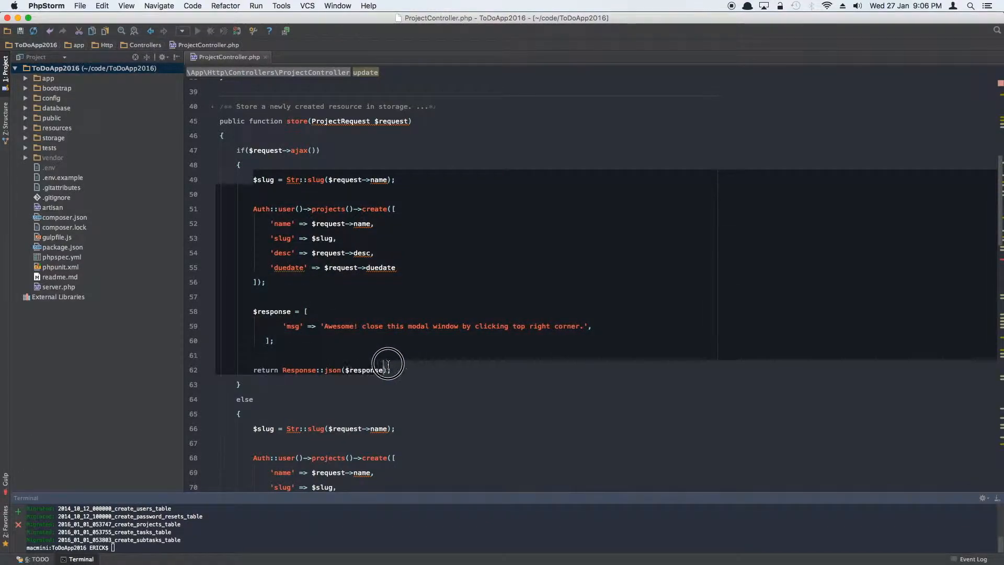
scroll("down", 3)
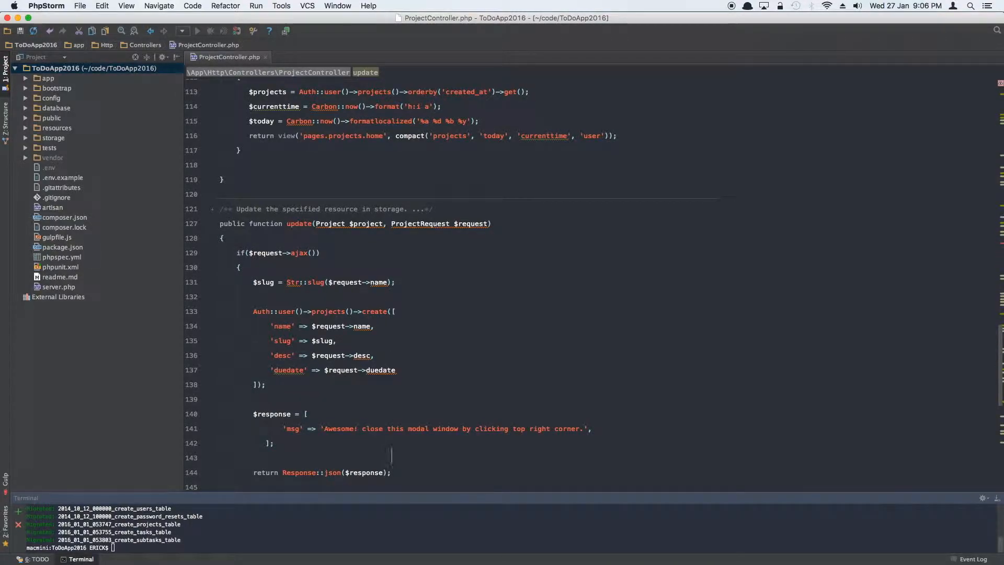
scroll("down", 3)
type("$project")
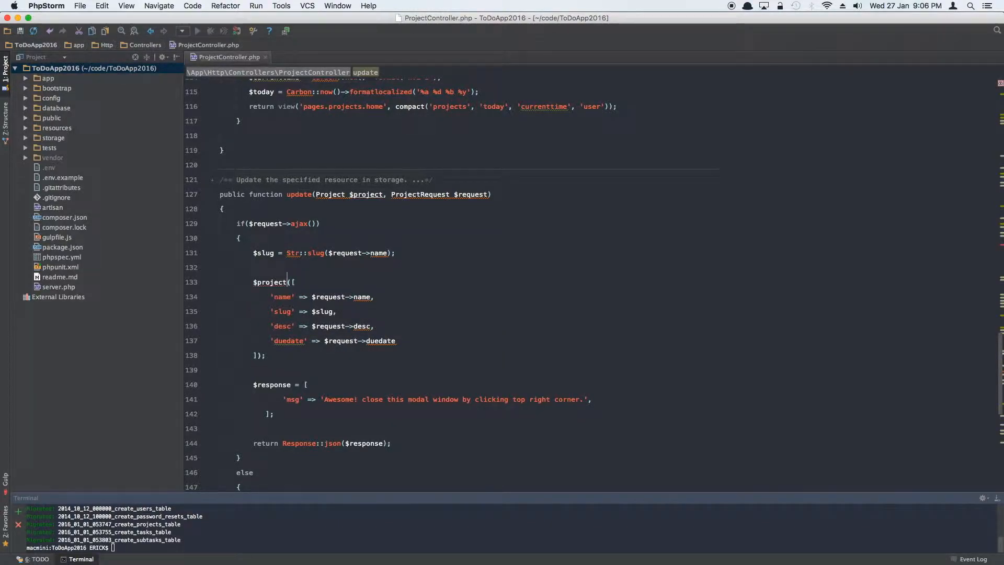
type("->update")
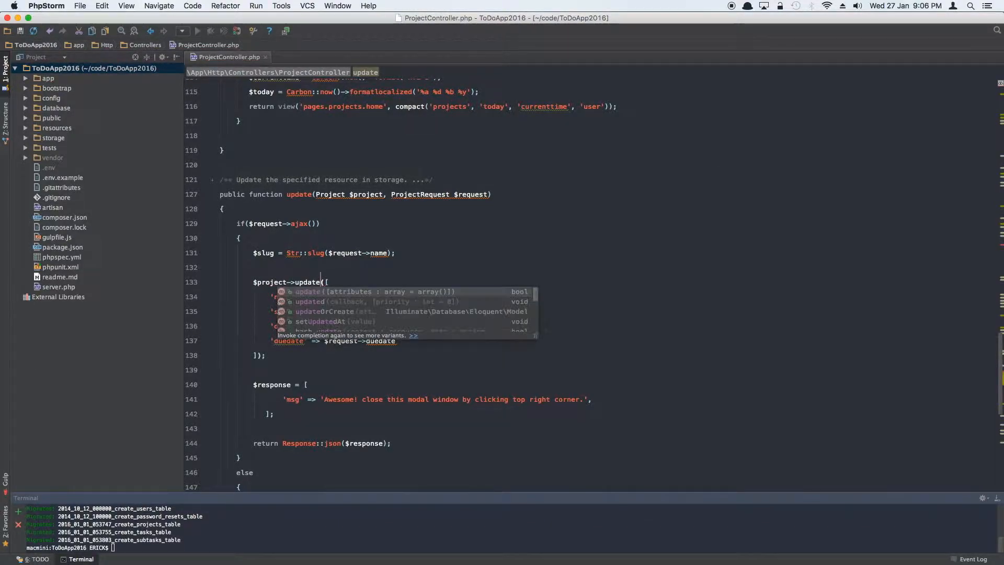
key("Escape")
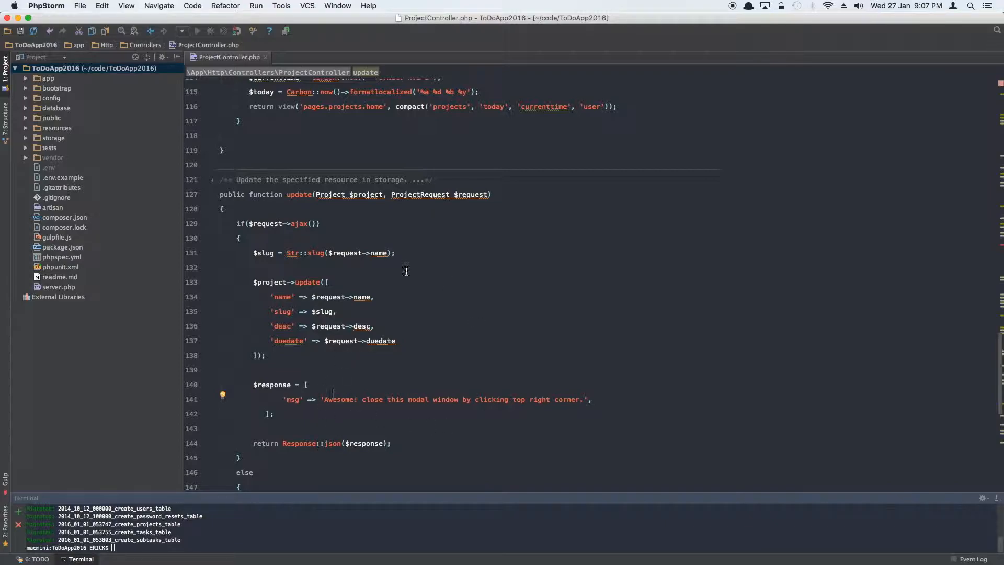
mouse_move(381, 341)
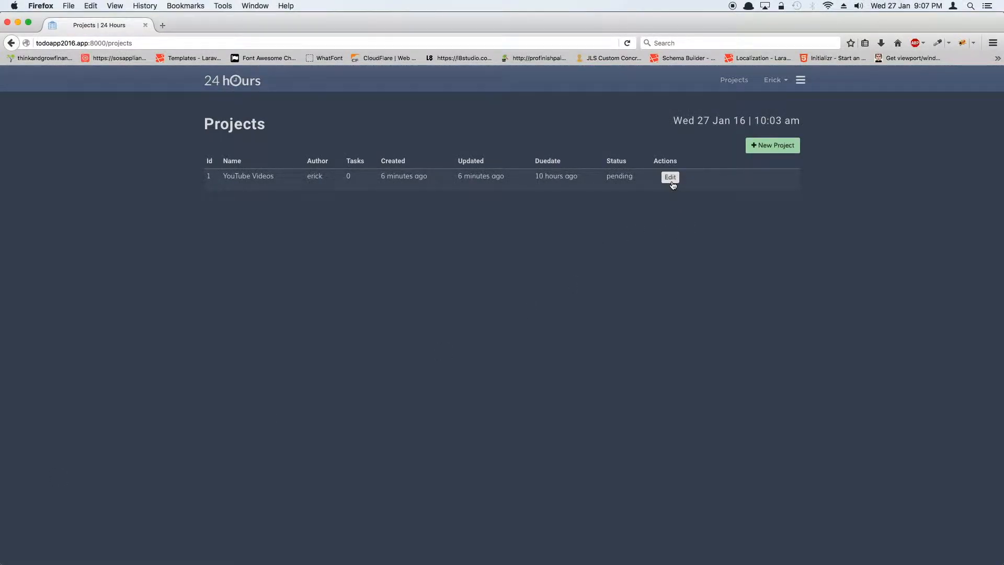
- Rename YouTube Videos to Swimming Lessons, submit, and reopen the form still showing the old name
left_click(670, 178)
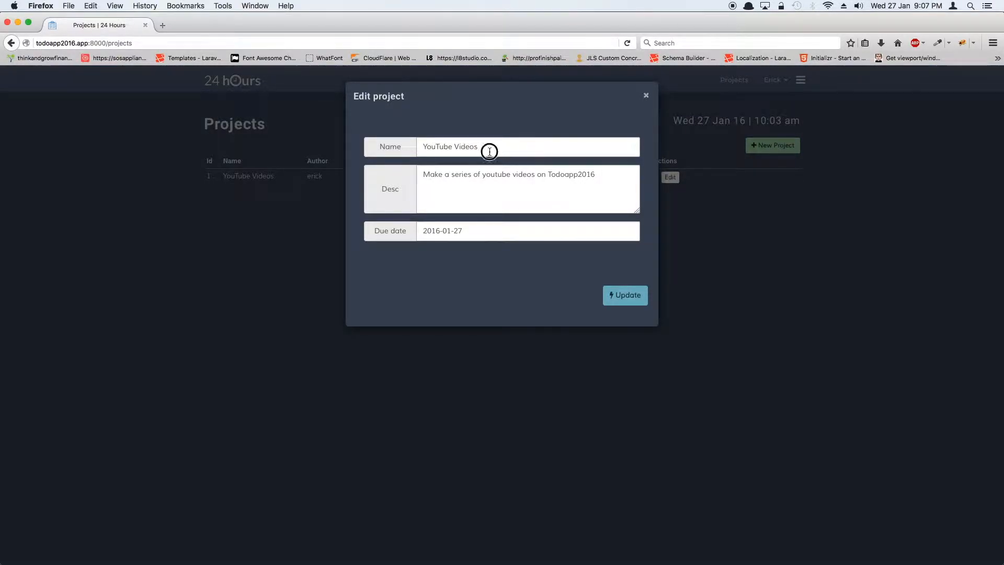
type("Swimming")
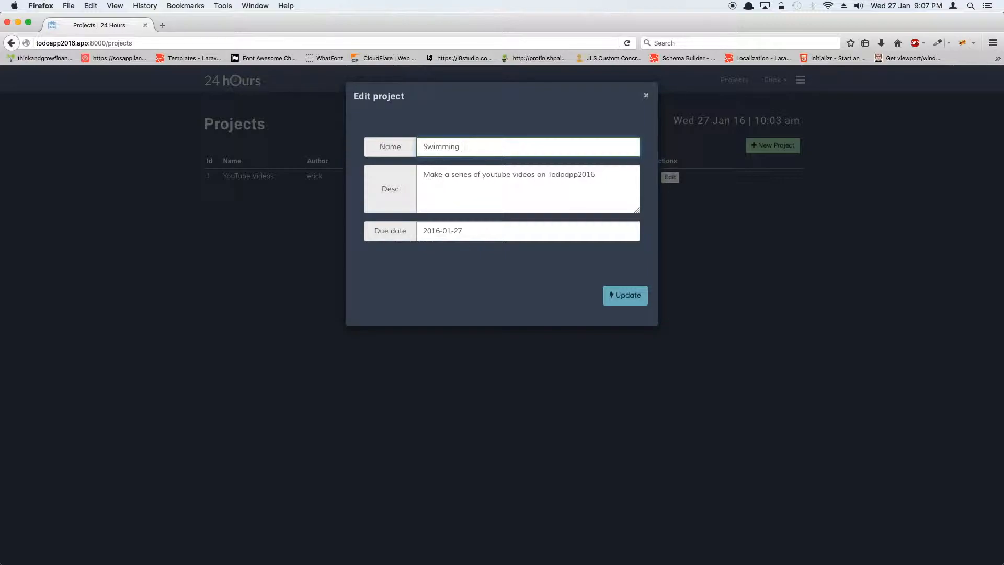
type("Tuts")
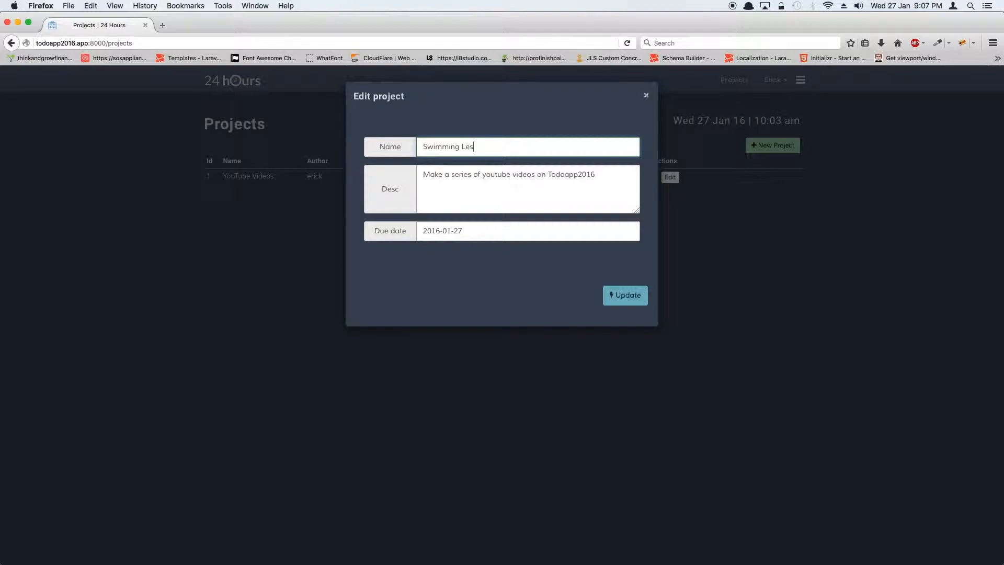
type("sons")
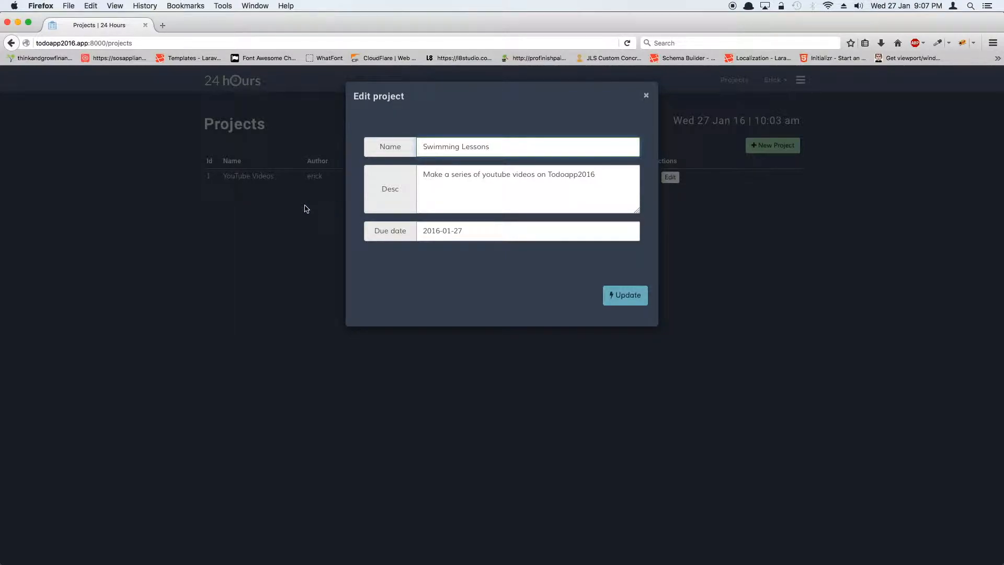
left_click(456, 146)
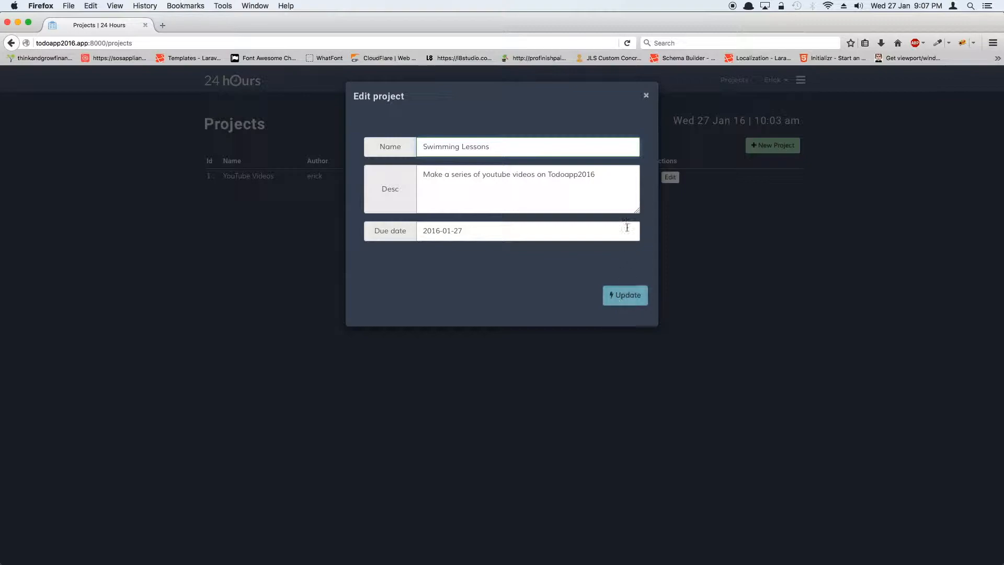
left_click(646, 96)
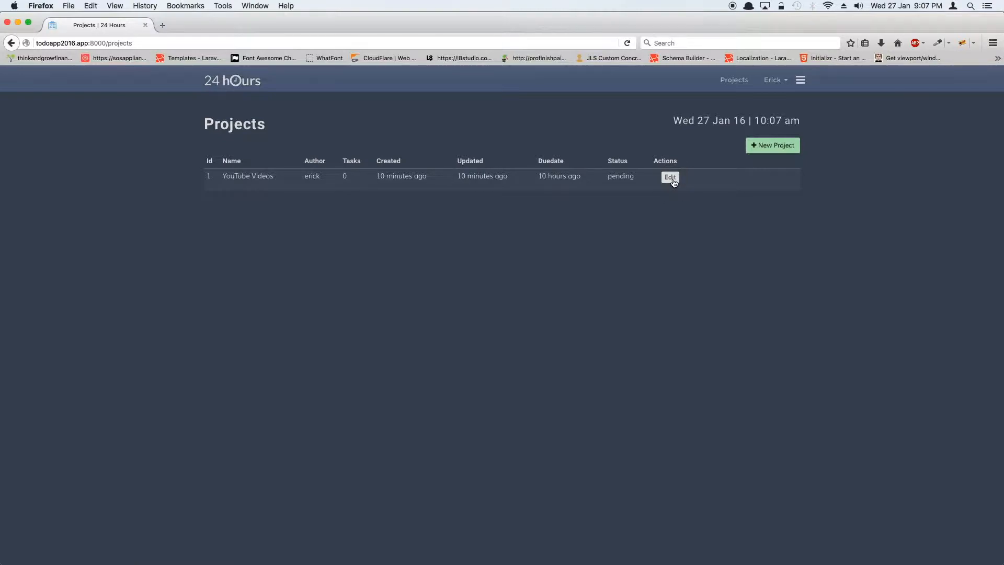
left_click(670, 178)
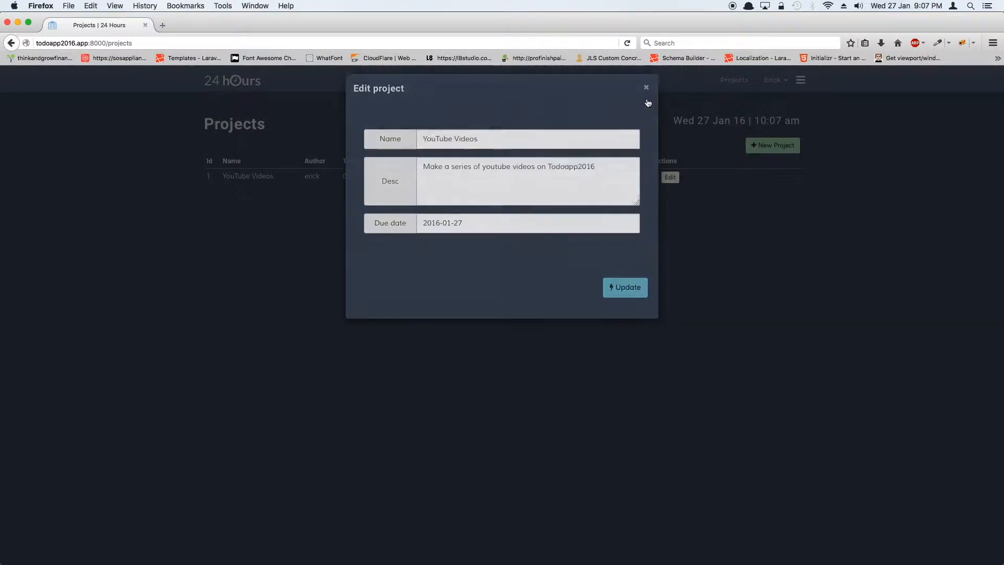
- Log out of the 24 Hours app and sign back in with the saved credentials
left_click(647, 87)
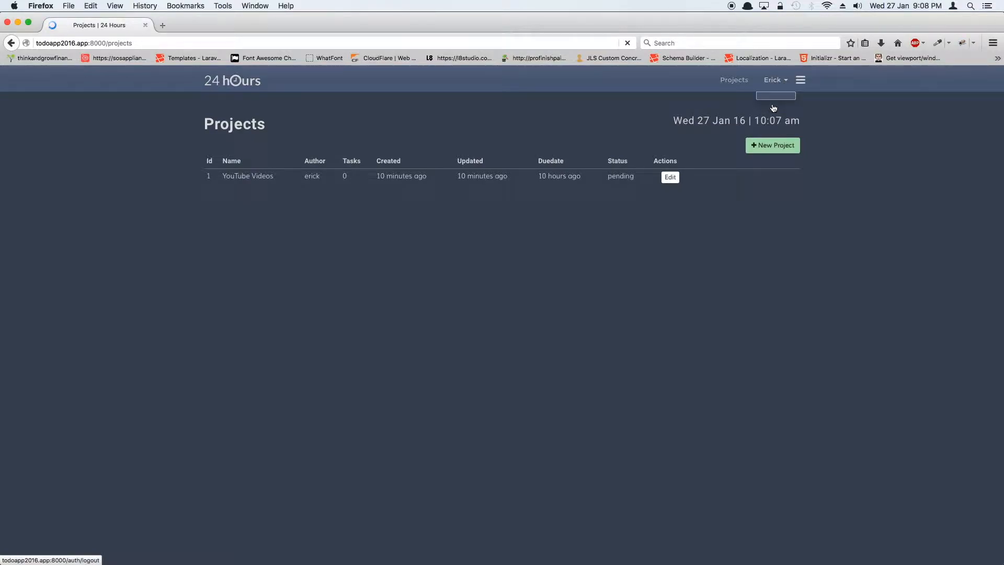
left_click(775, 100)
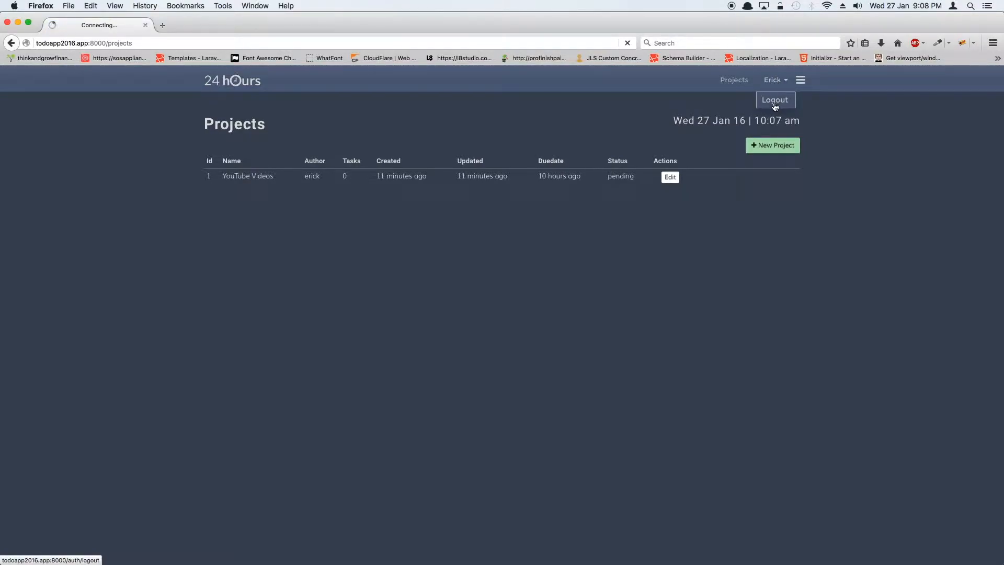
left_click(774, 100)
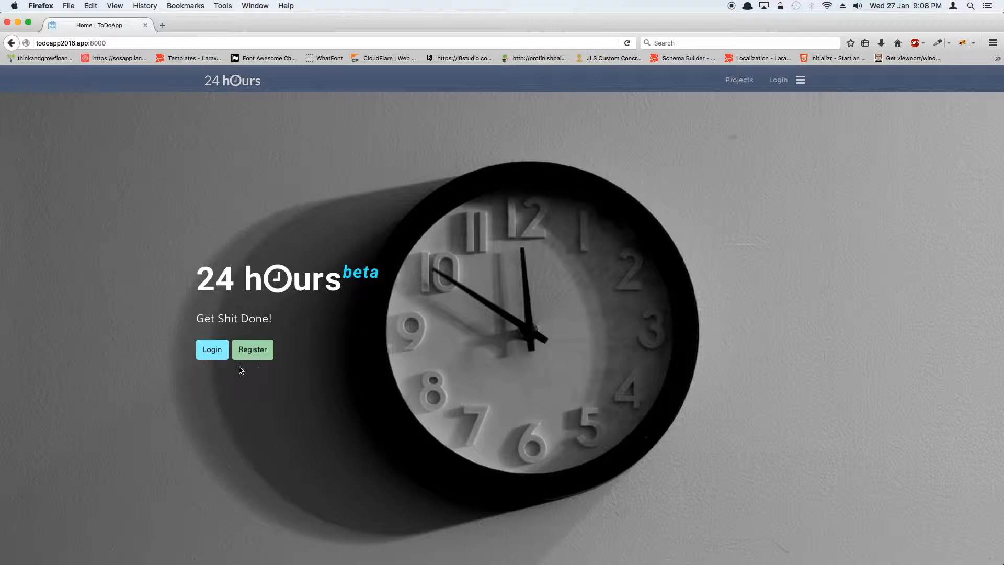
left_click(211, 350)
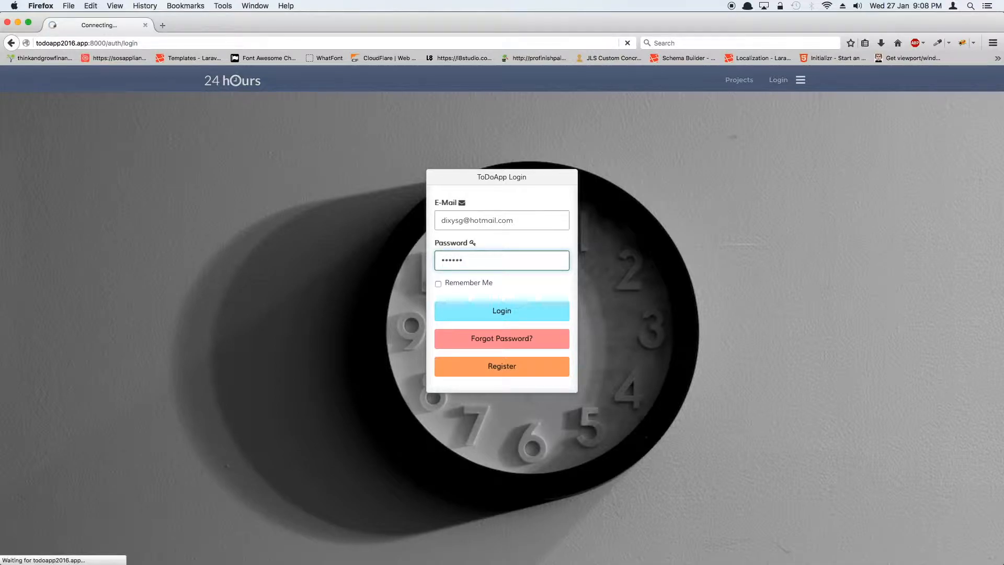
left_click(502, 311)
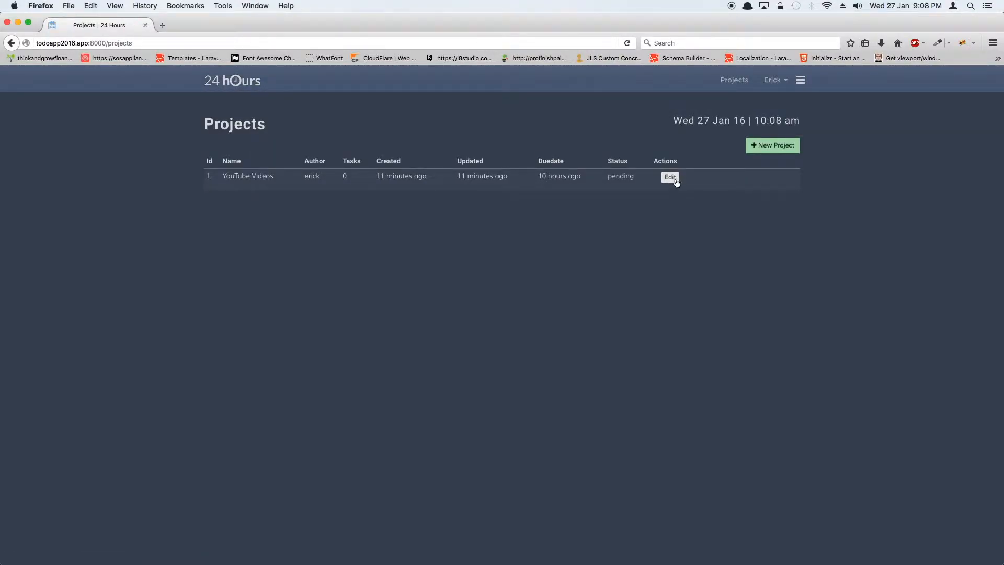
- Rename the project to Swimming Lessons with due date 2016-01-27 and save it
left_click(669, 178)
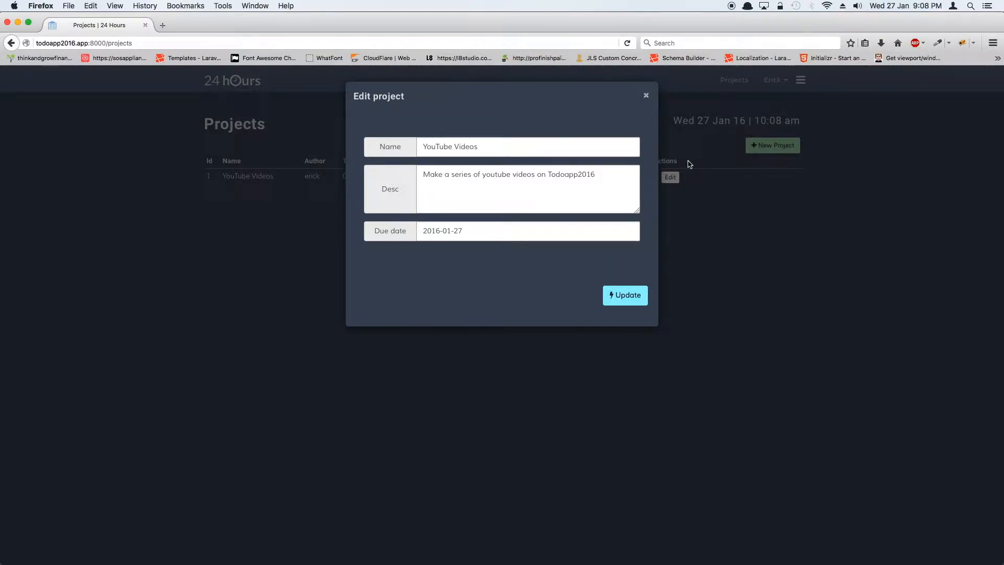
mouse_move(685, 184)
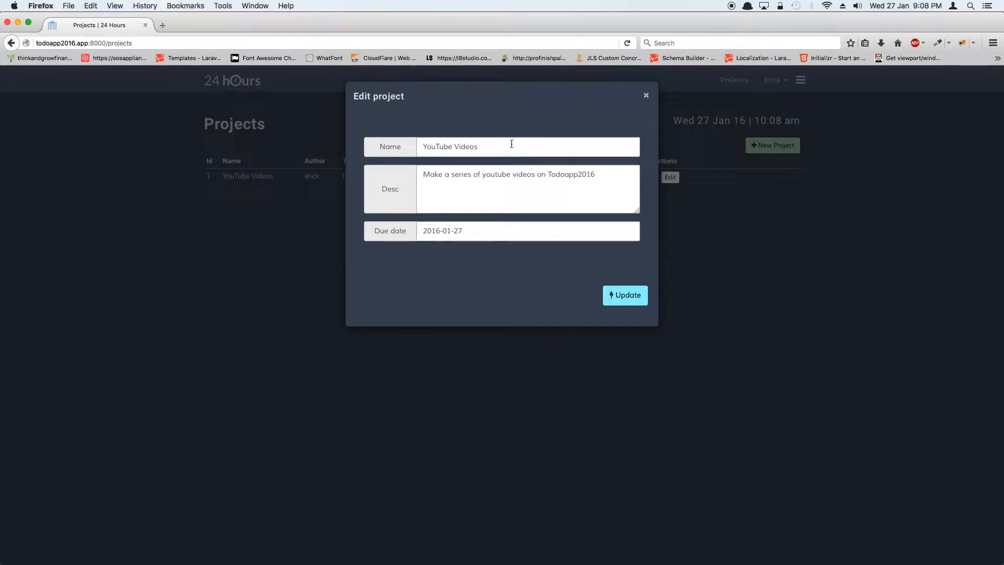
left_click(479, 146)
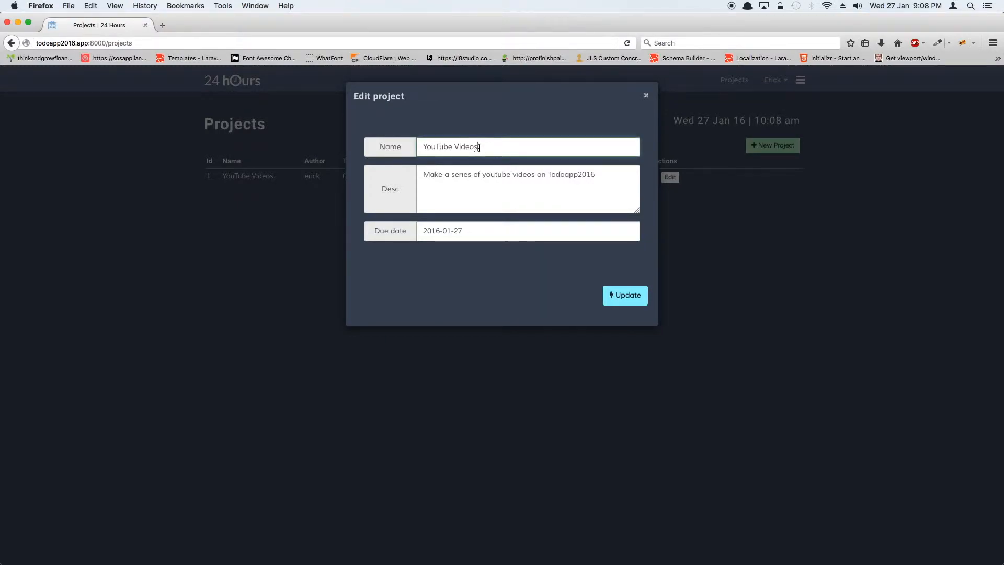
type("Swimming Lessons")
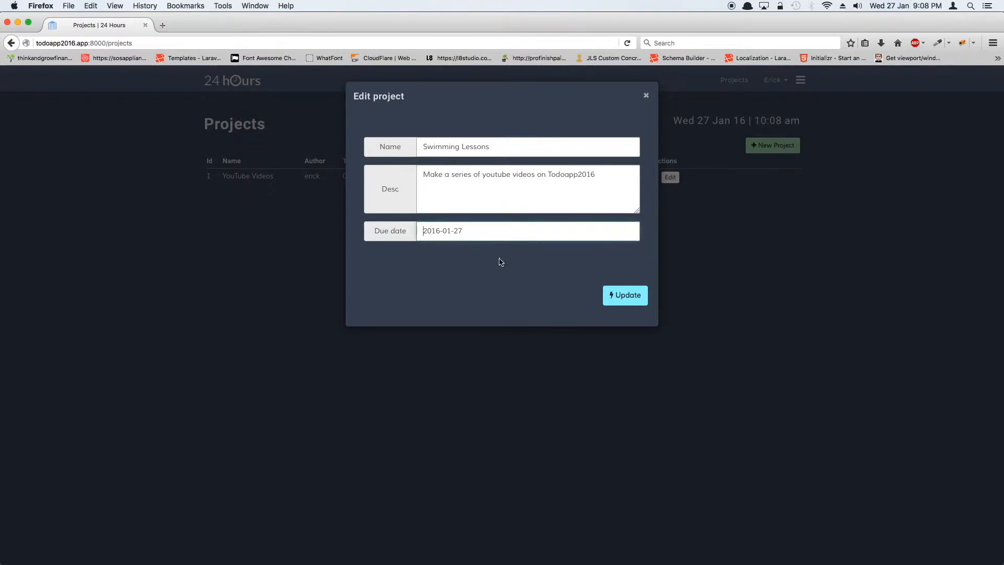
left_click(493, 230)
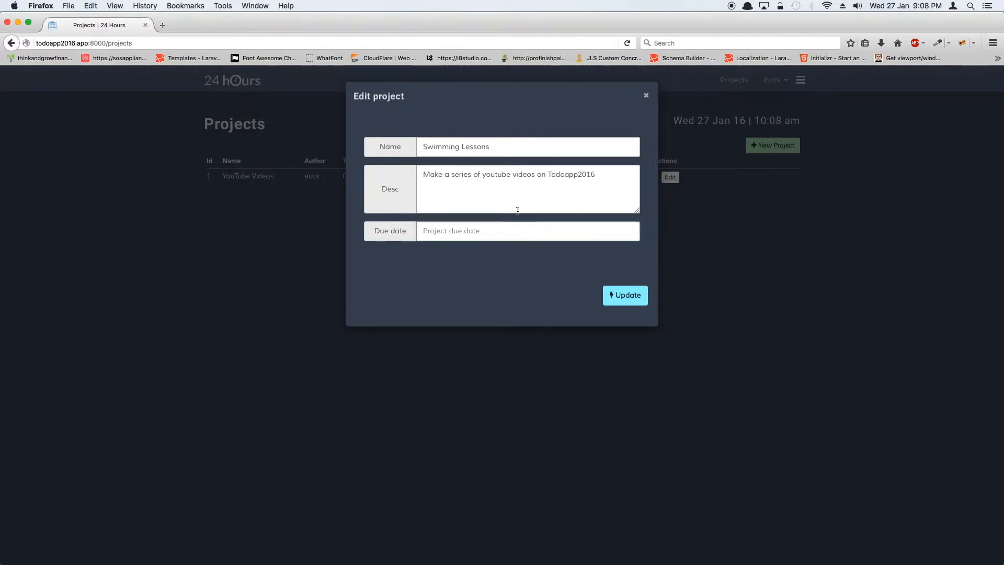
type("2016-01-27")
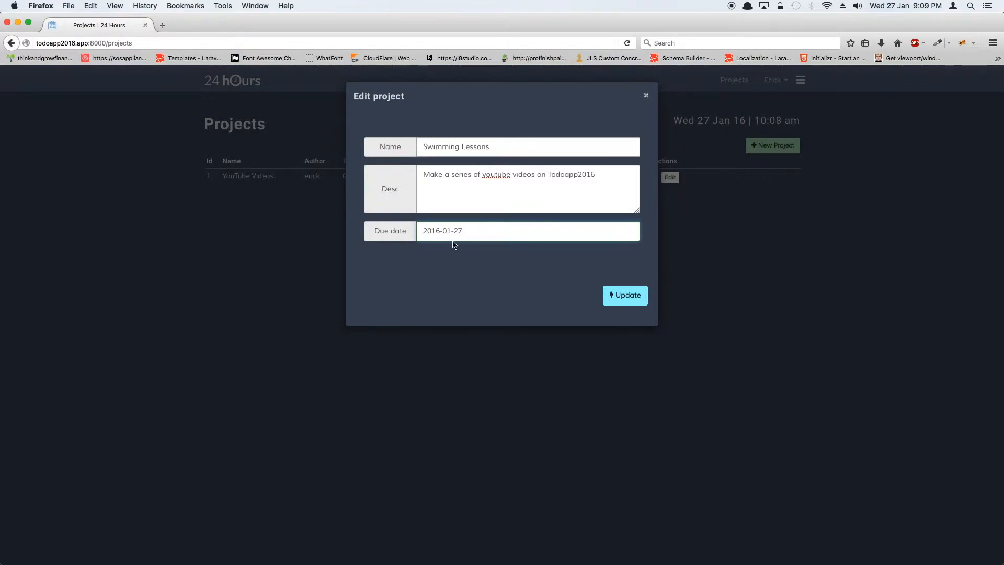
left_click(461, 230)
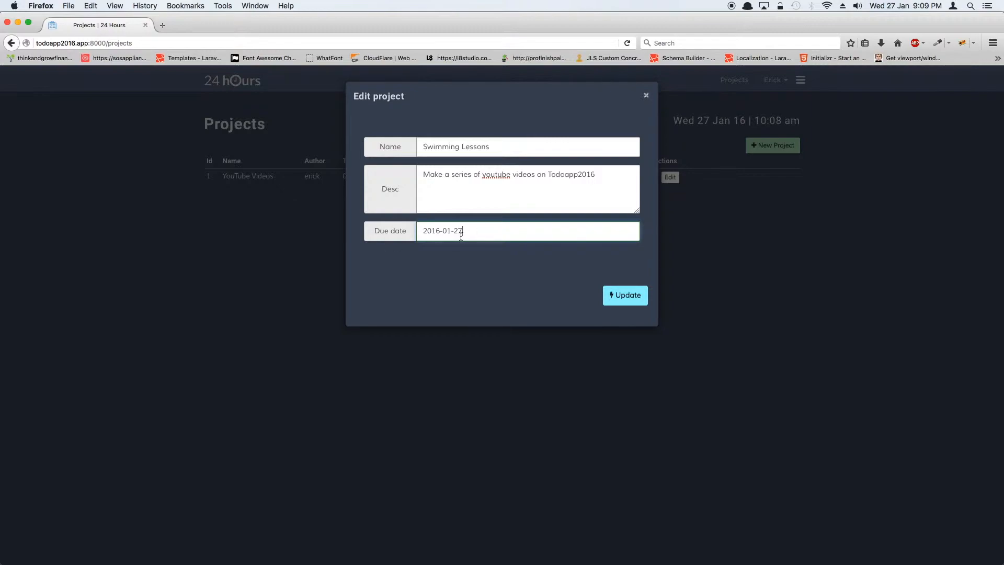
mouse_move(626, 295)
type("7")
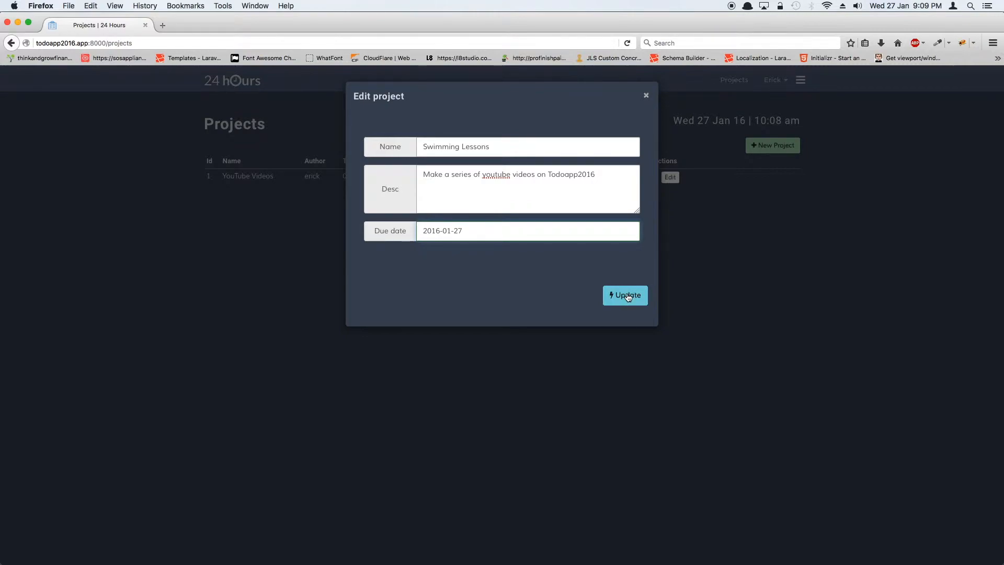
left_click(625, 295)
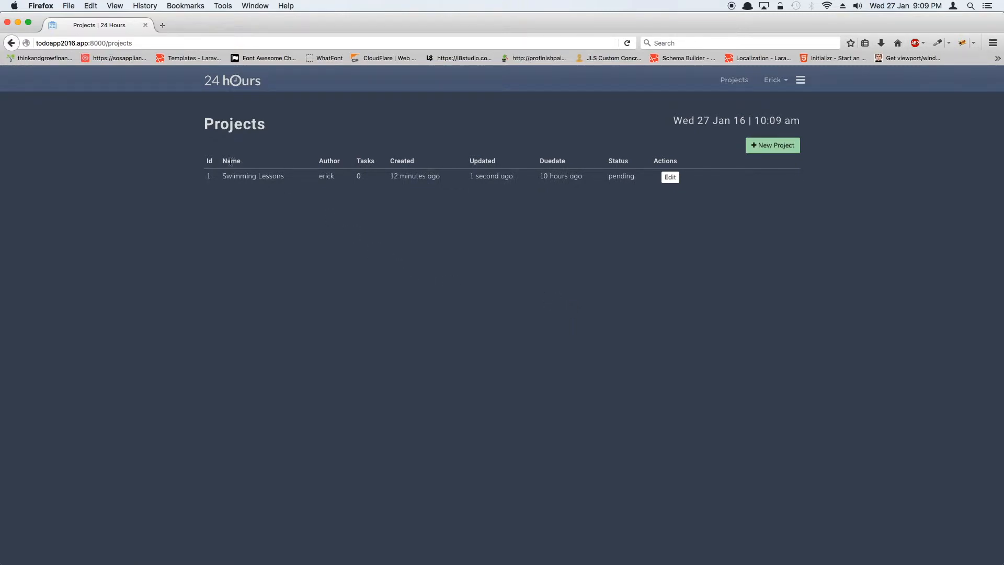
mouse_move(622, 223)
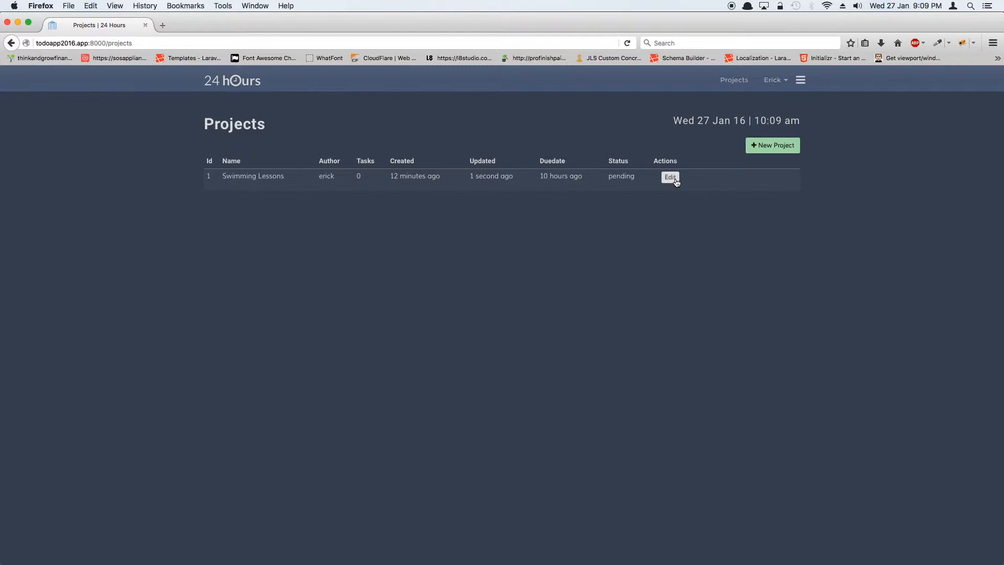
left_click(671, 178)
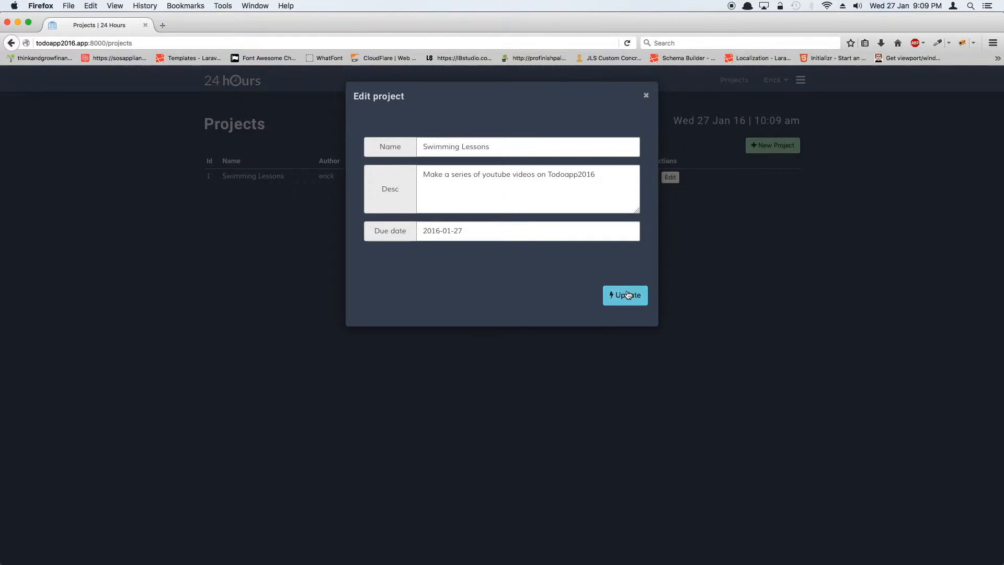
left_click(624, 294)
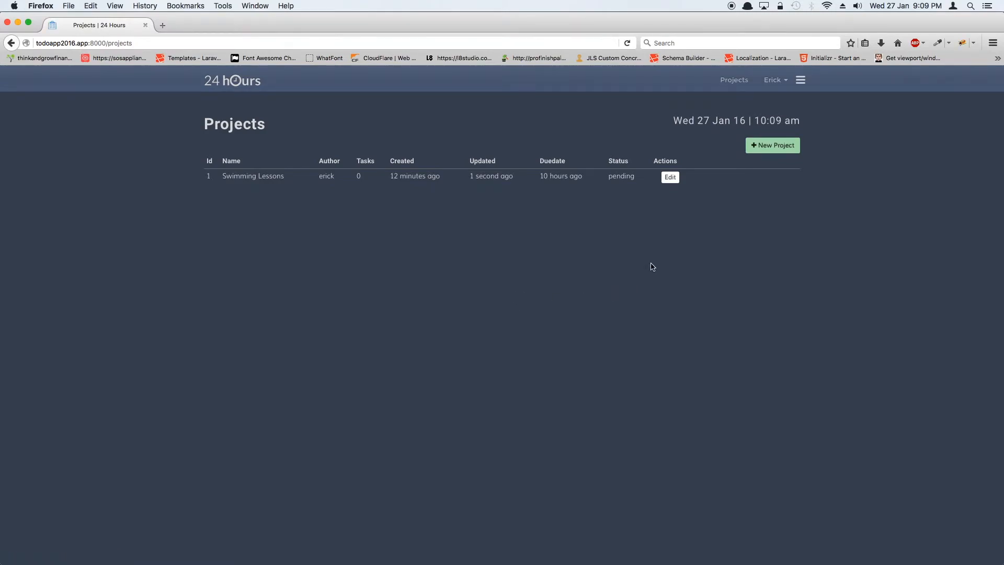
mouse_move(634, 242)
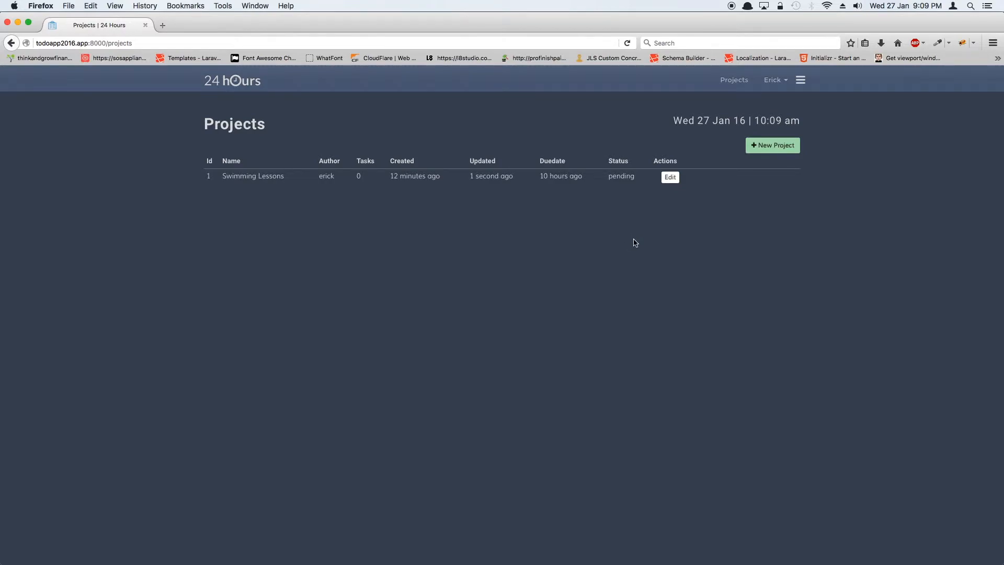
mouse_move(672, 194)
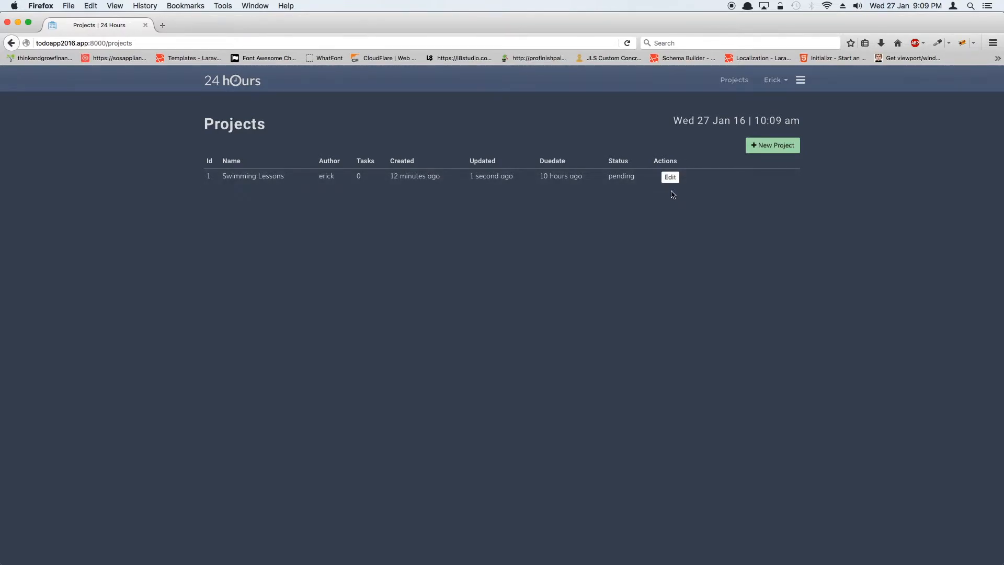
mouse_move(536, 260)
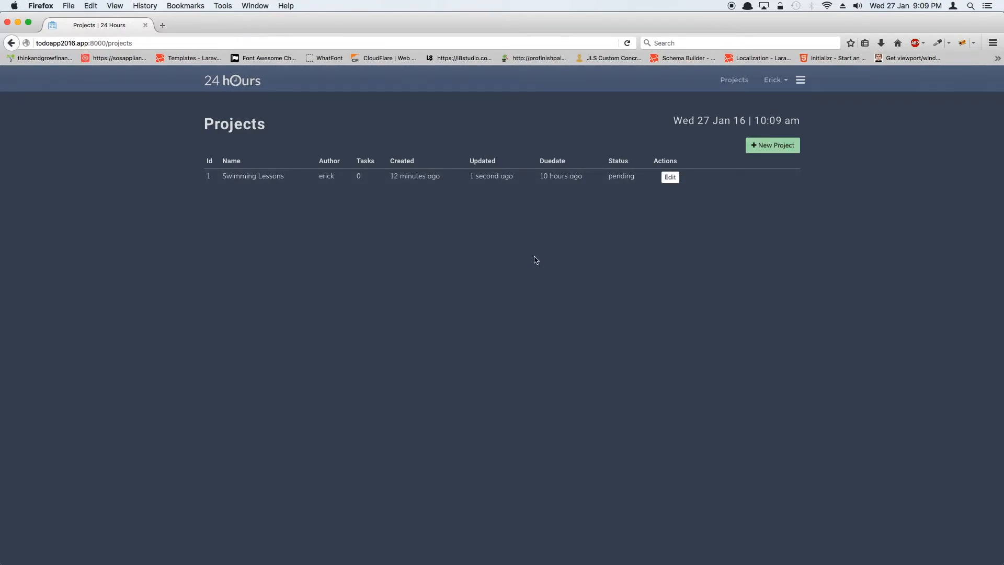
mouse_move(772, 145)
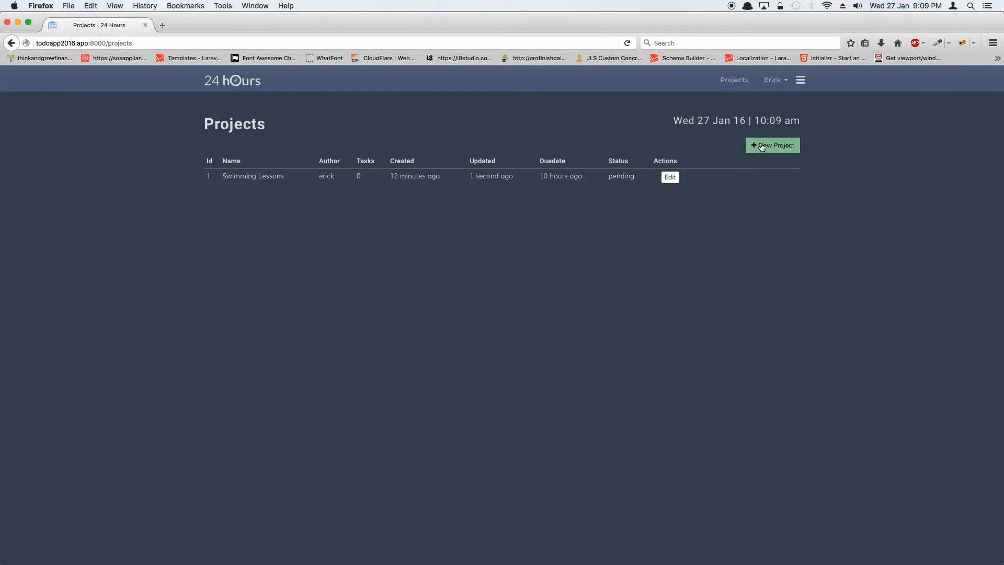
- Create project dgdgdgd, lengthening the description to dgdgdgdgdg to pass validation
left_click(772, 145)
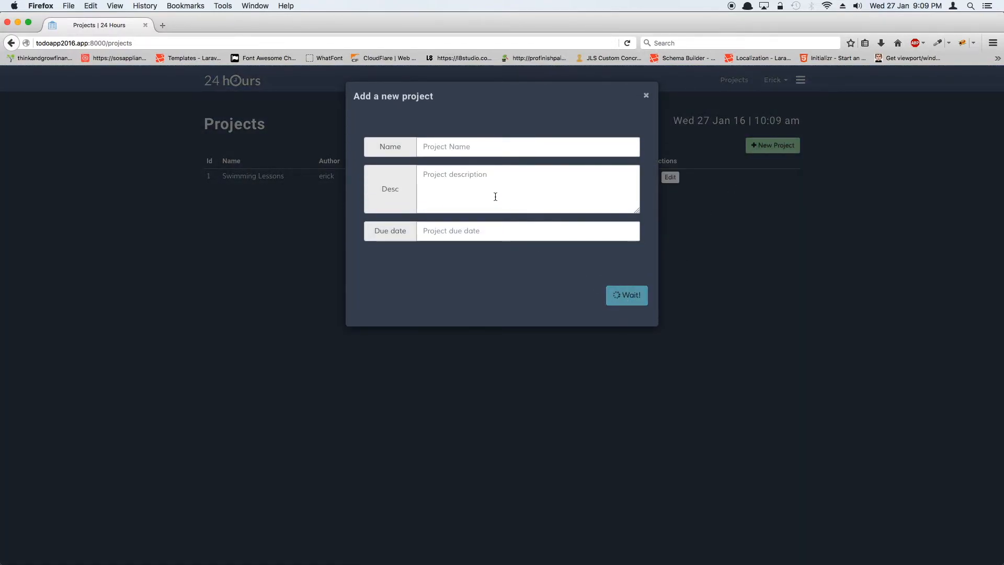
type("dgdgd")
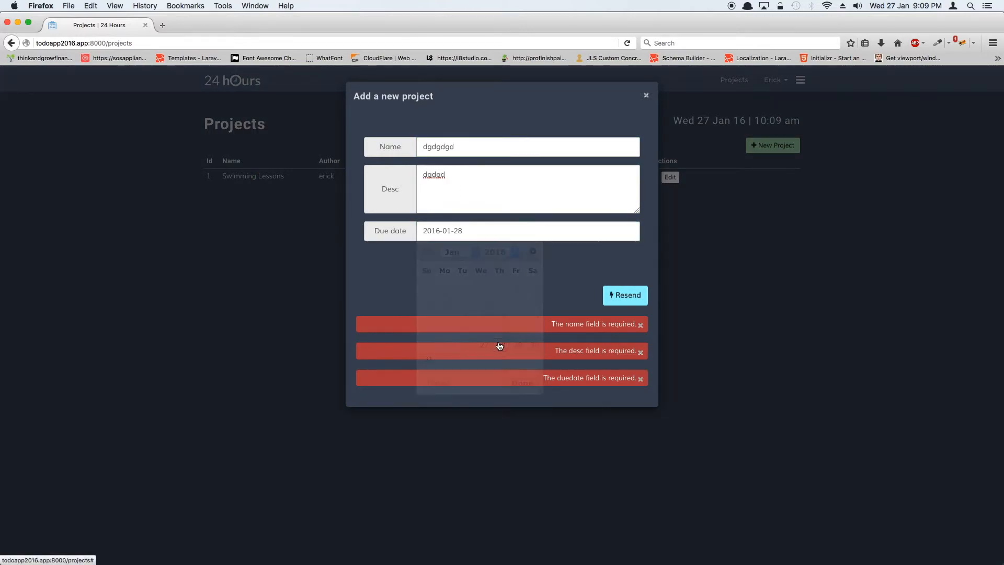
left_click(625, 295)
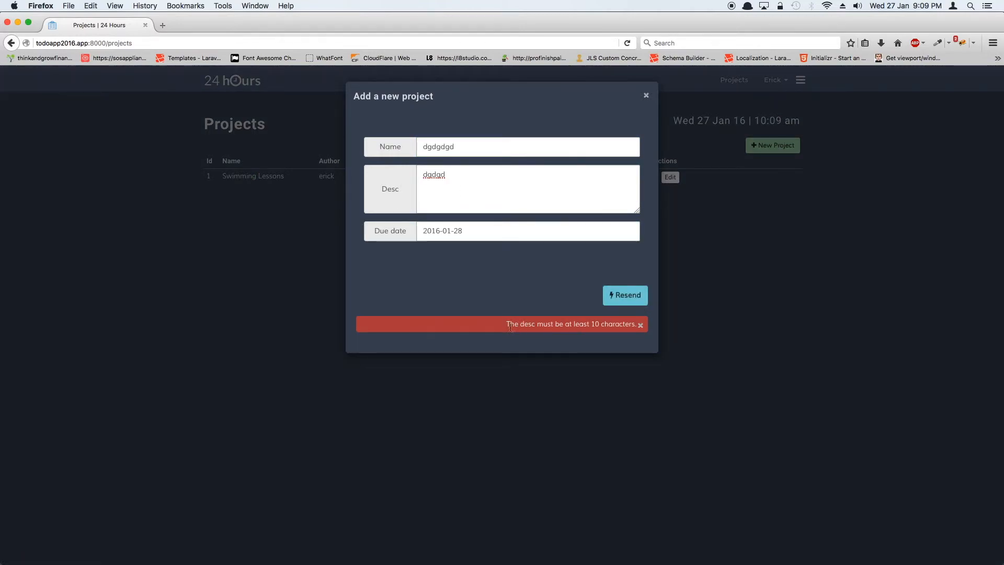
type("dgdgdgdgdgdg")
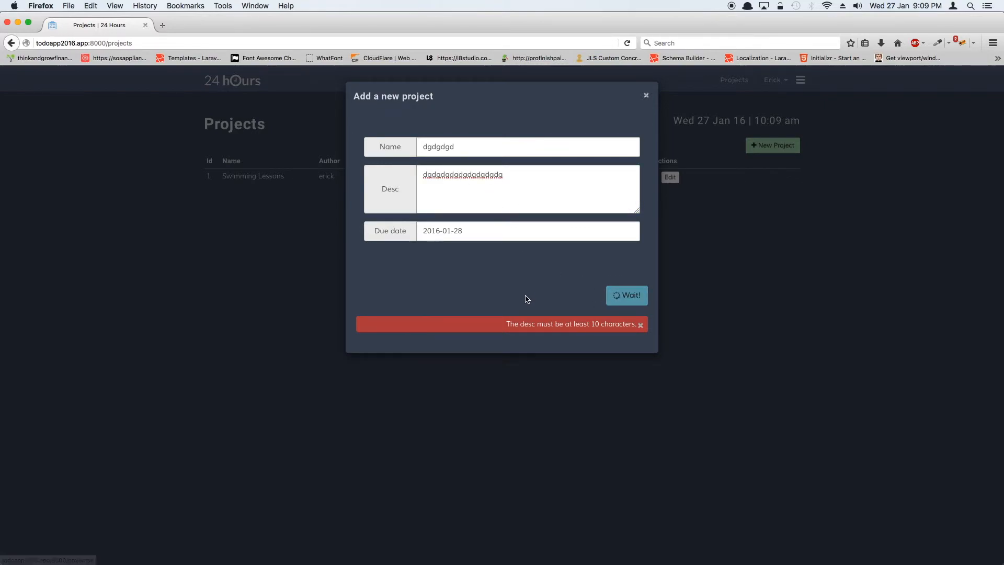
left_click(625, 295)
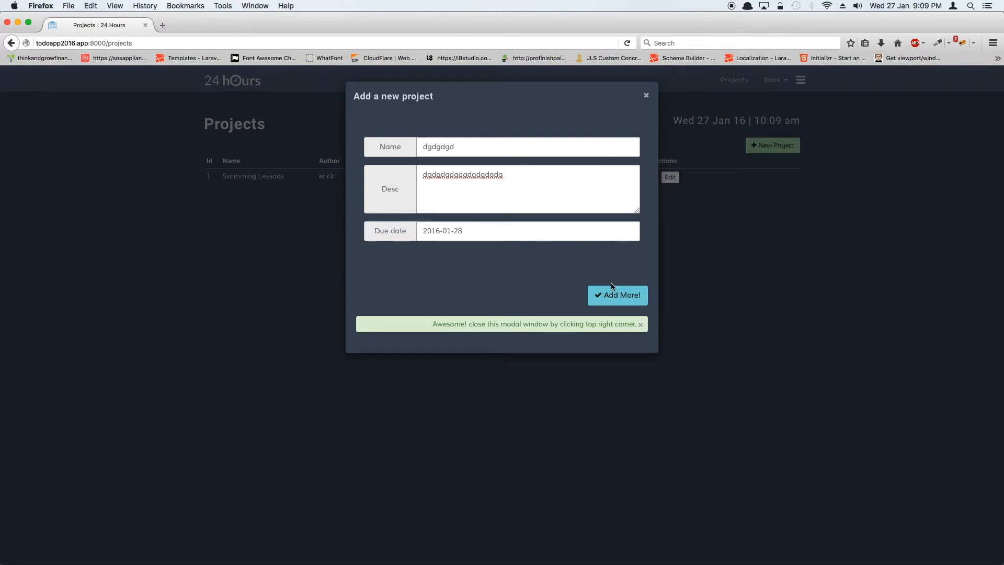
mouse_move(648, 97)
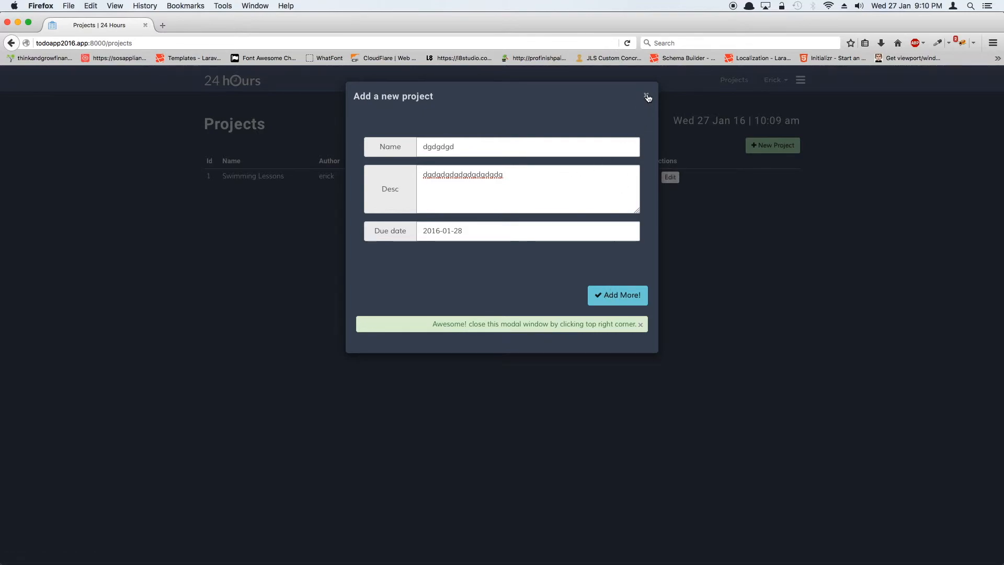
left_click(647, 97)
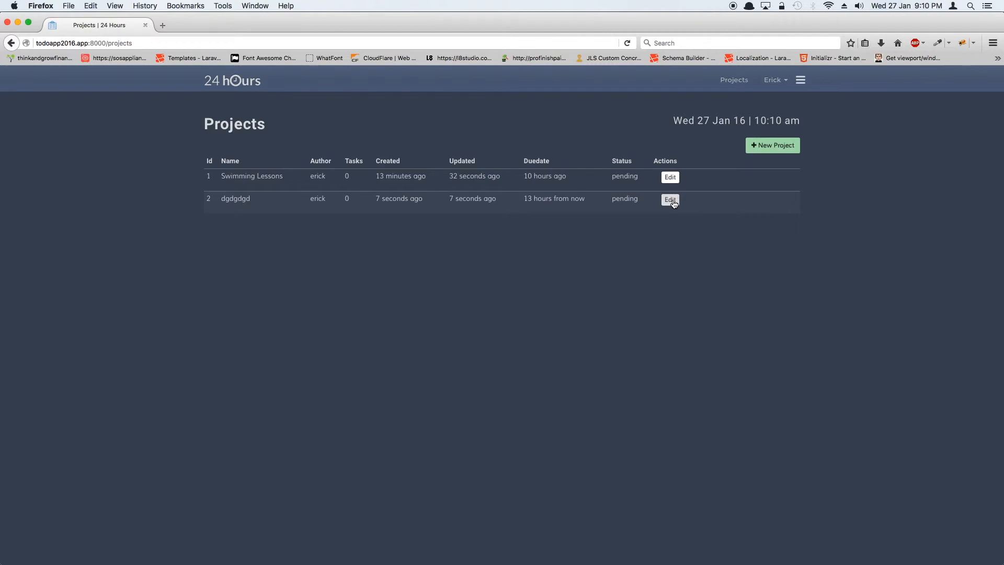
- Rename the dgdgdgd project to test, save it, and reopen its edit form
left_click(669, 198)
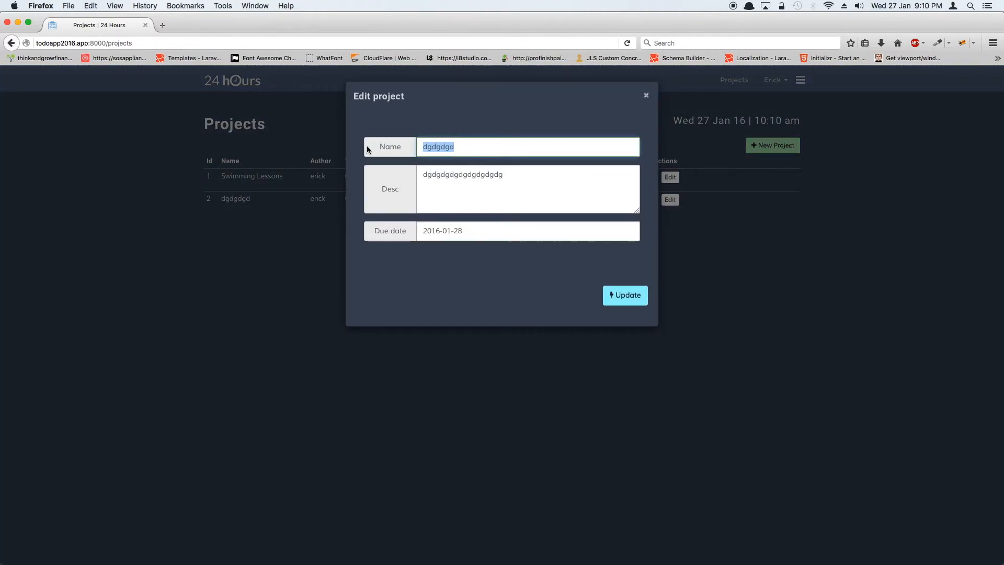
type("test")
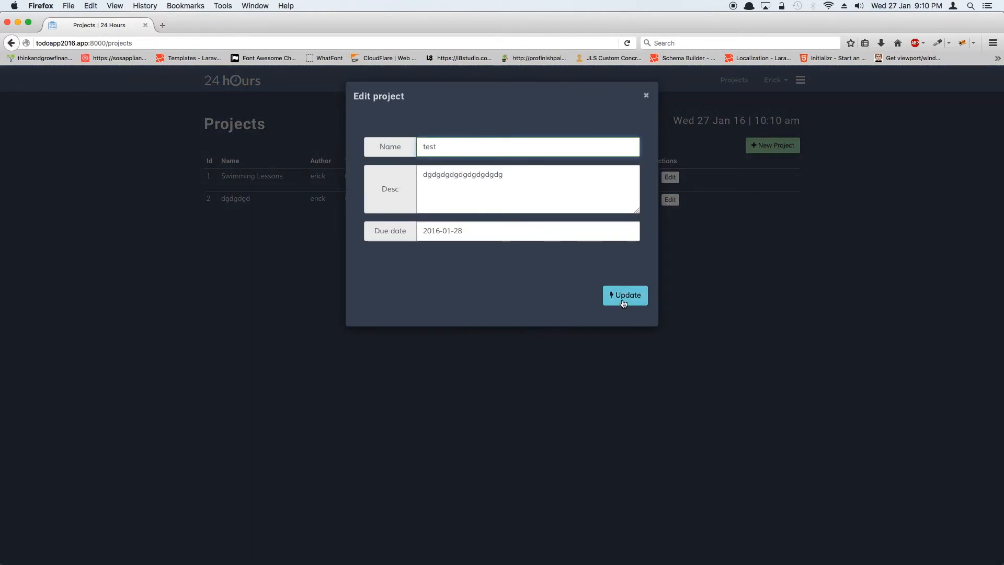
left_click(625, 295)
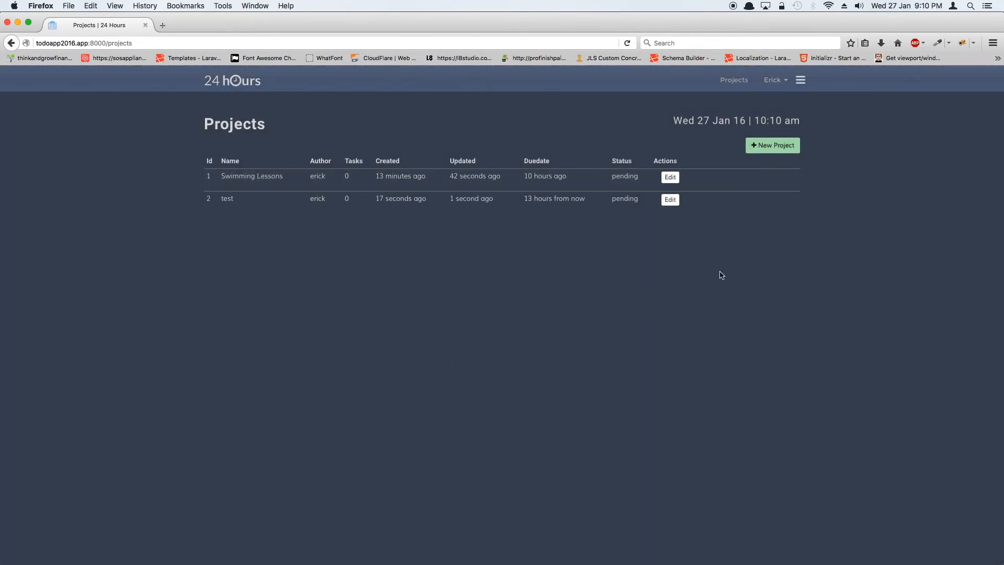
mouse_move(447, 265)
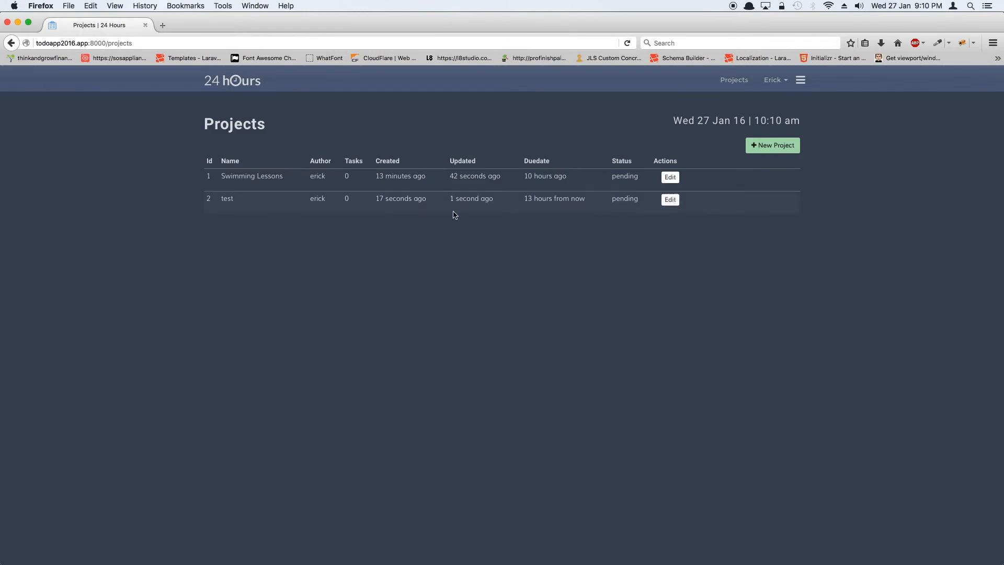
left_click(669, 199)
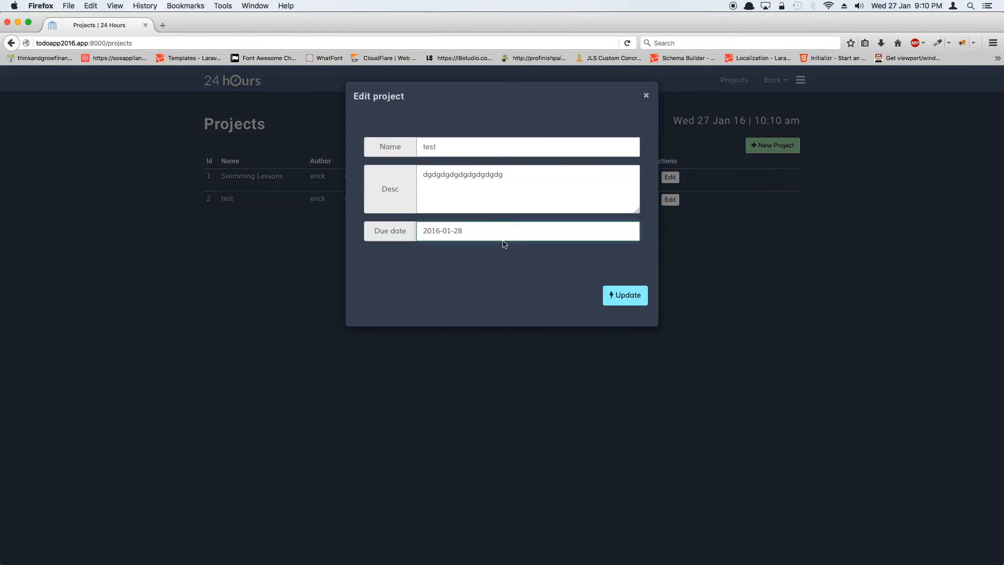
left_click(526, 230)
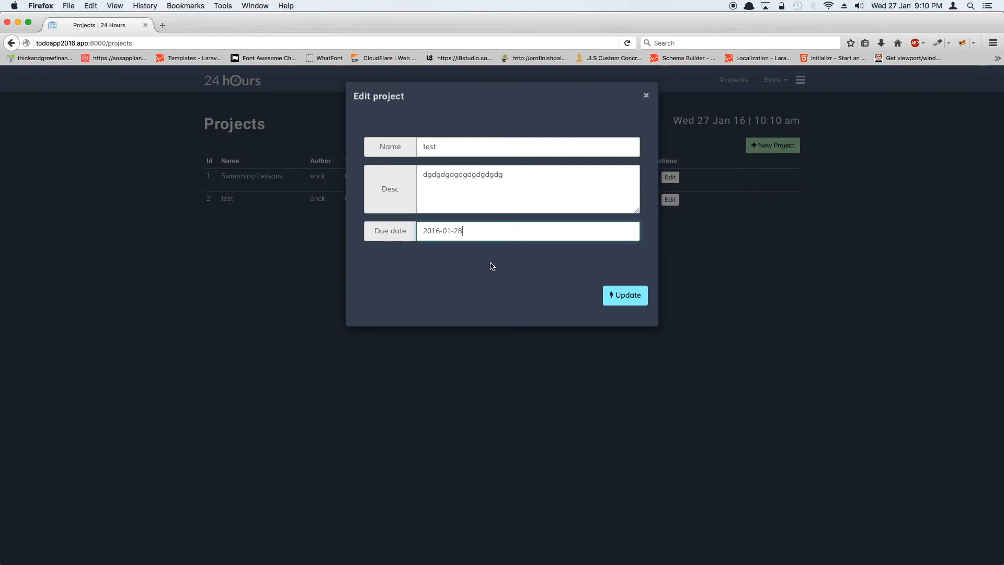
mouse_move(534, 323)
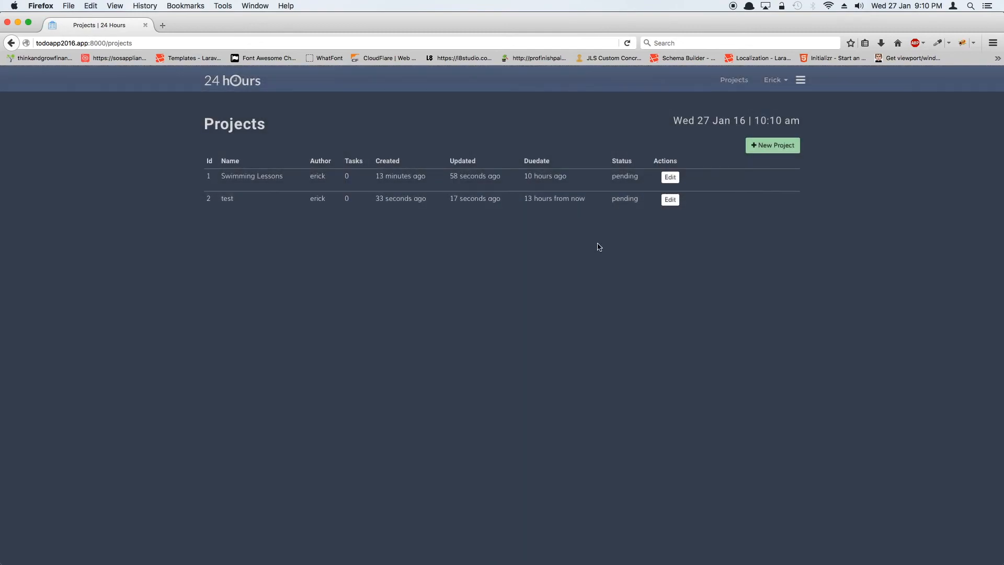
mouse_move(728, 250)
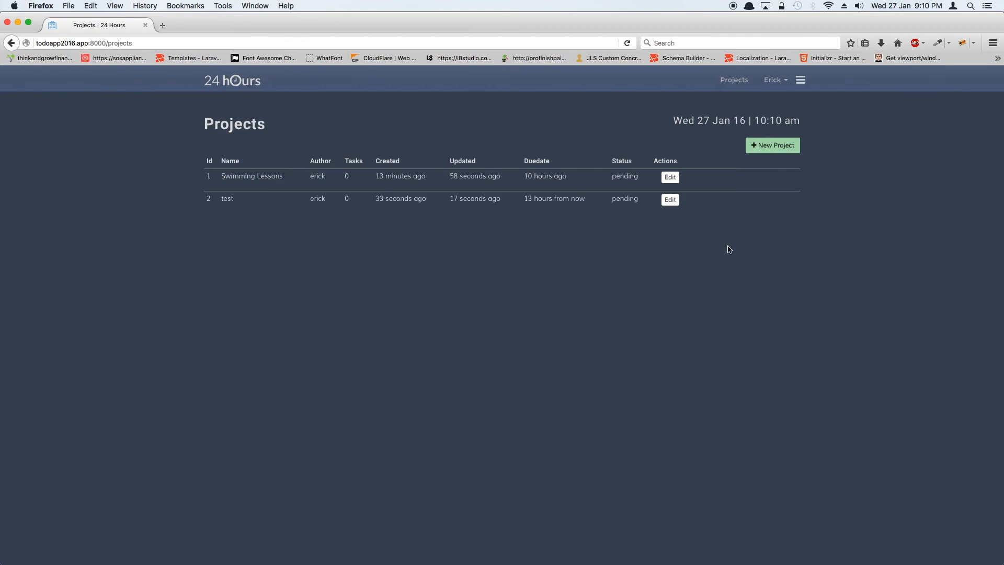
mouse_move(726, 247)
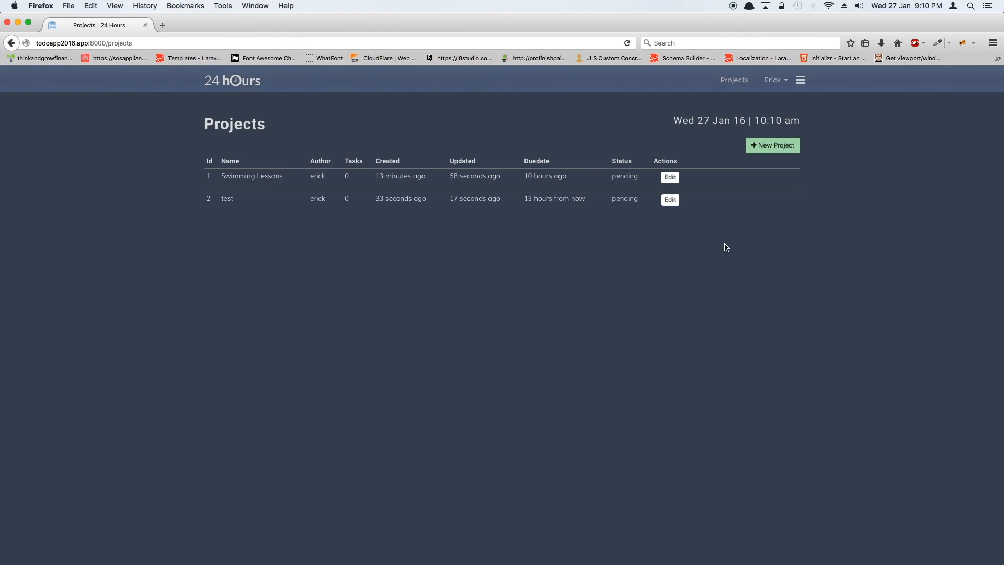